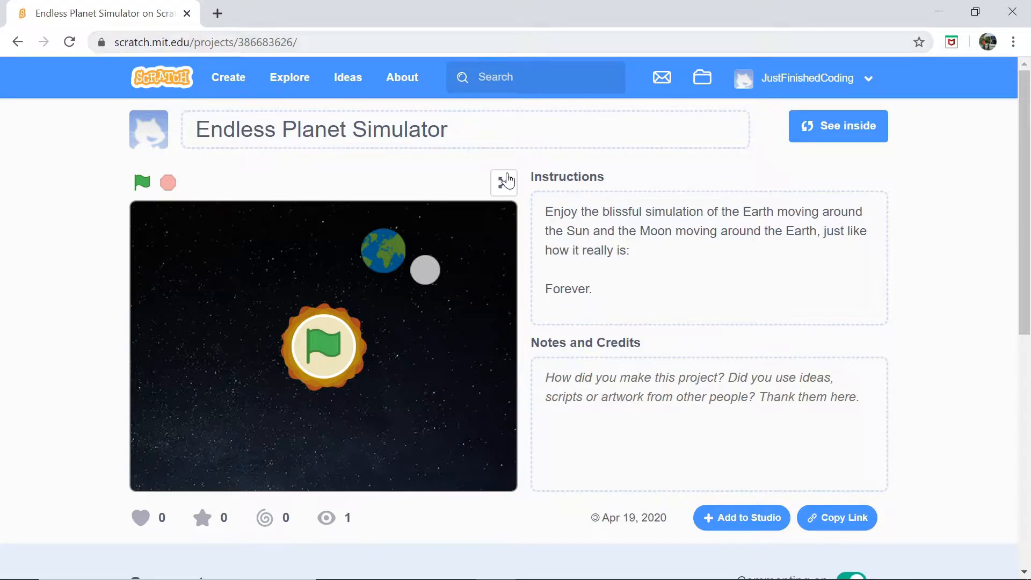
Step: Run Endless Planet Simulator full screen and watch the Earth and Moon orbit the Sun
click(504, 182)
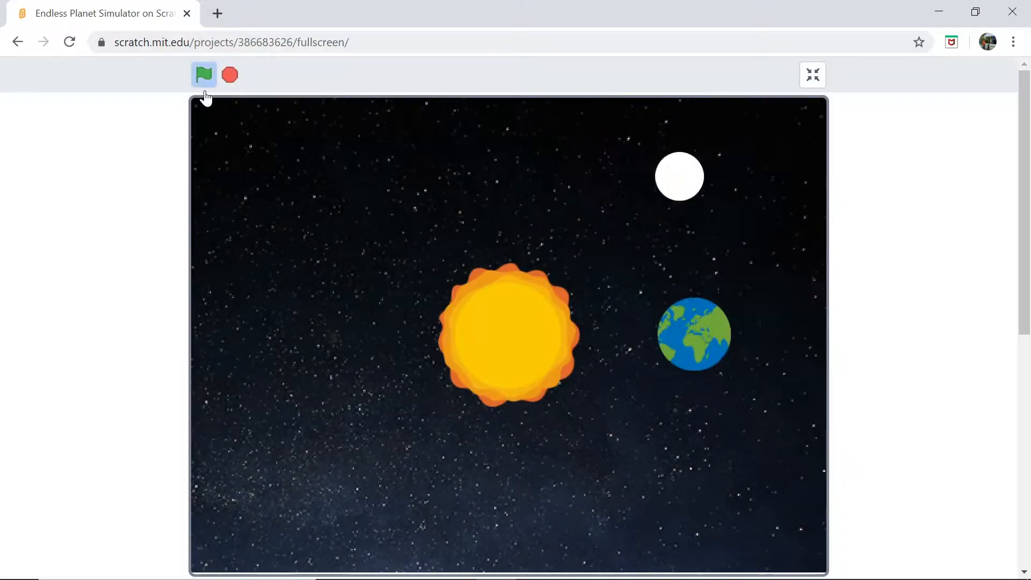
click(204, 74)
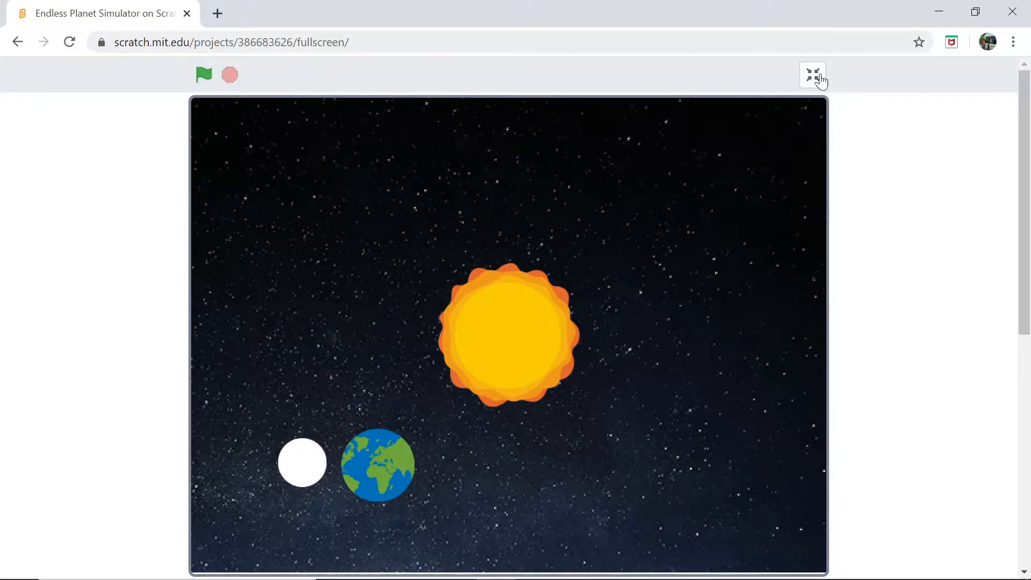
Step: Leave full screen and title a new project 'Endless Planet Simulator2'
click(813, 74)
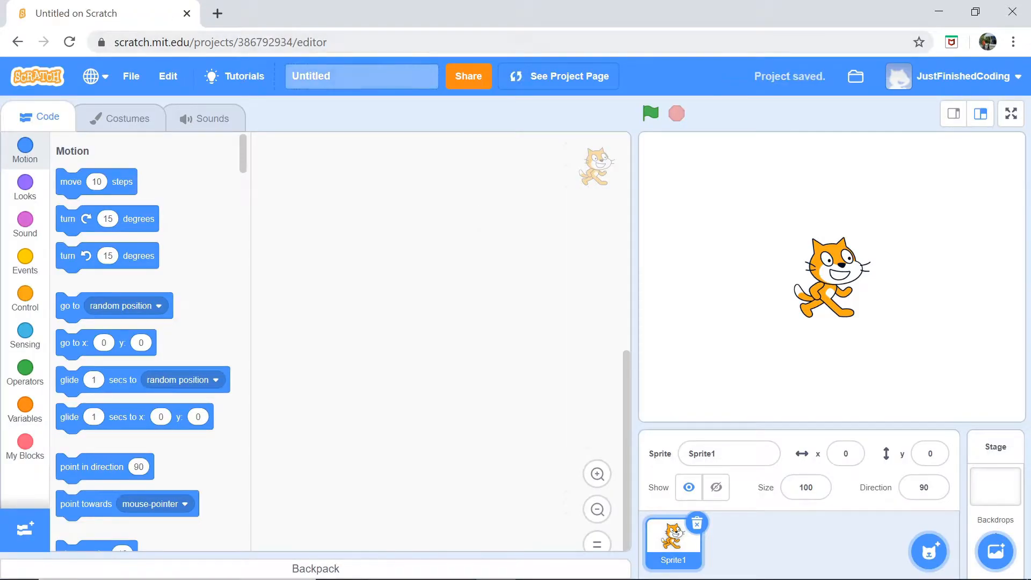
text(Endless)
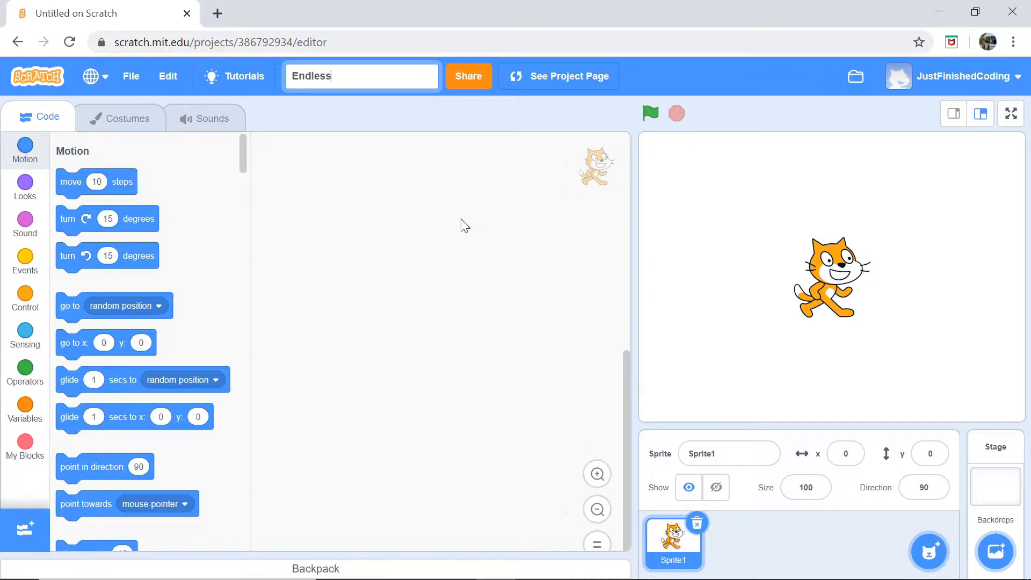
text(Planet)
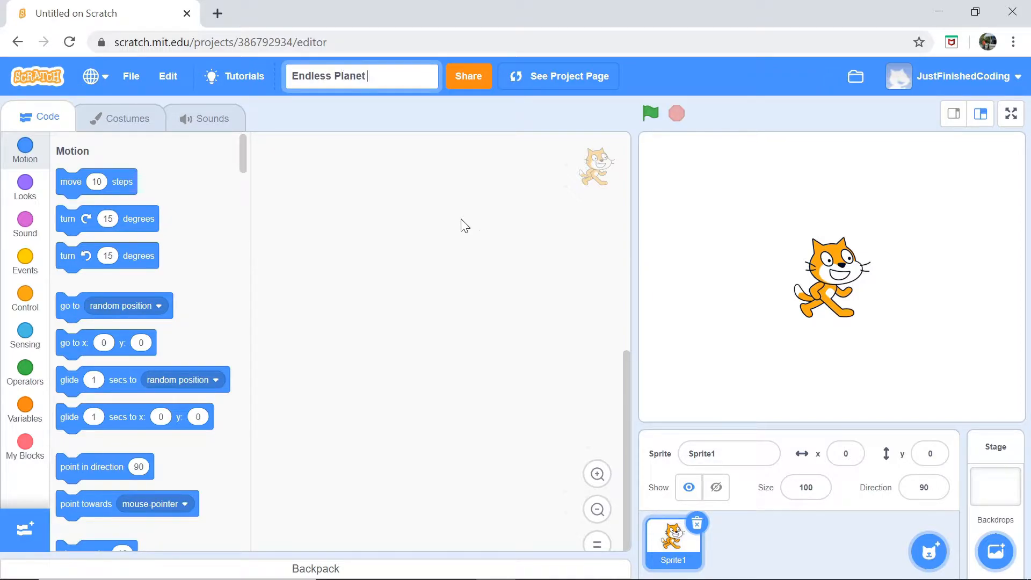
text(Simulat)
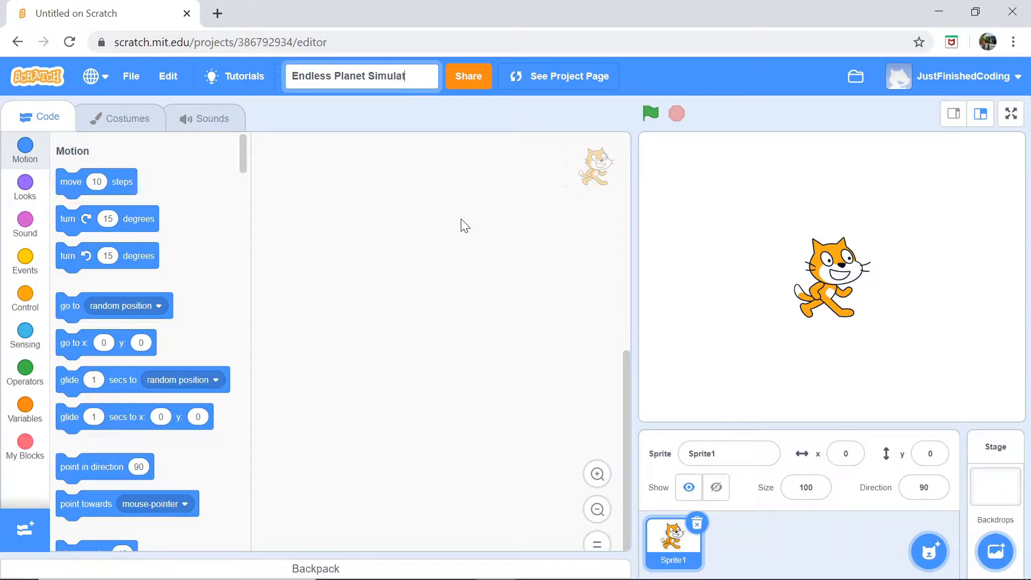
text(or2)
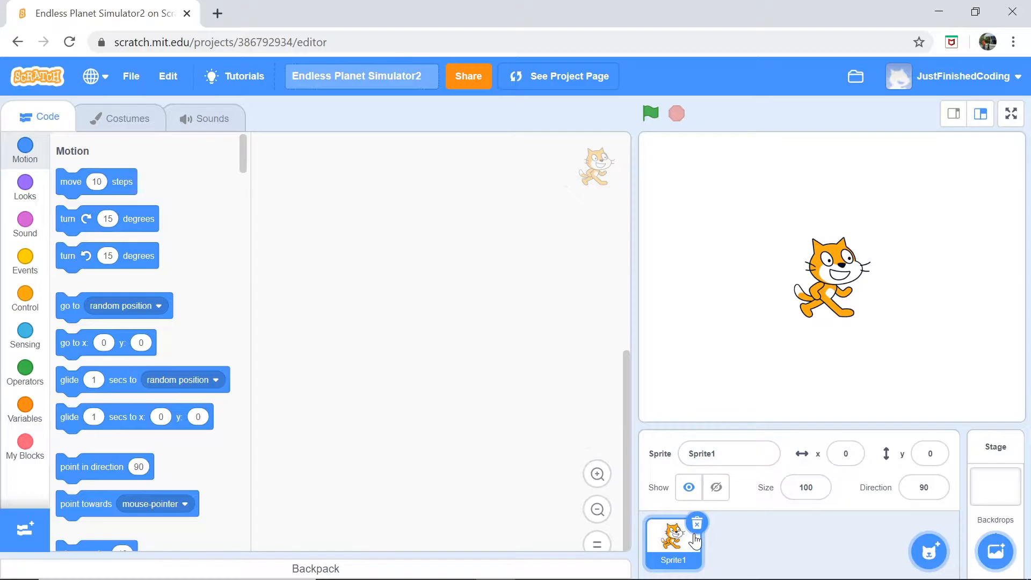
Step: Delete the default cat sprite and add the Earth sprite from the library
click(995, 486)
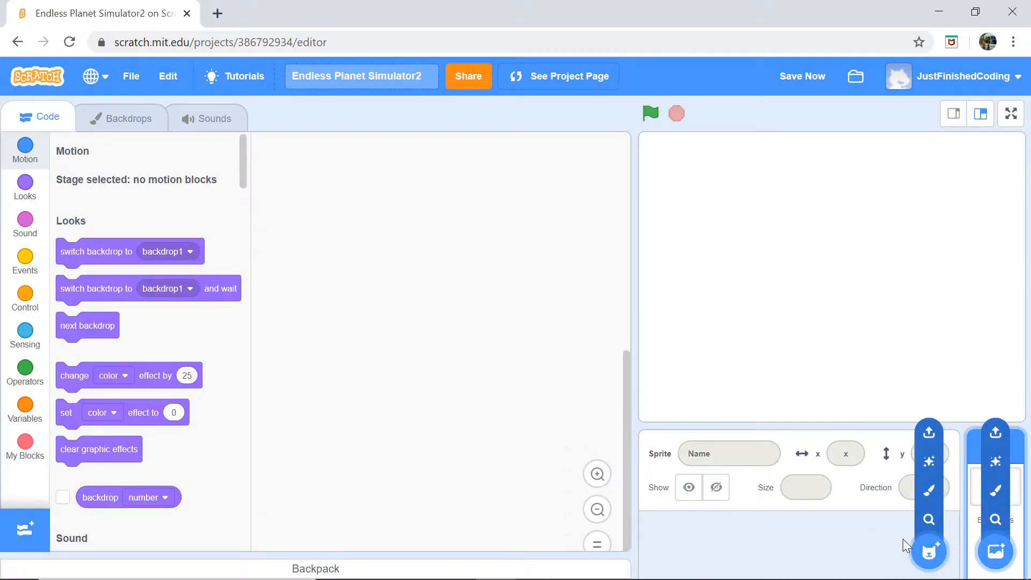
click(928, 551)
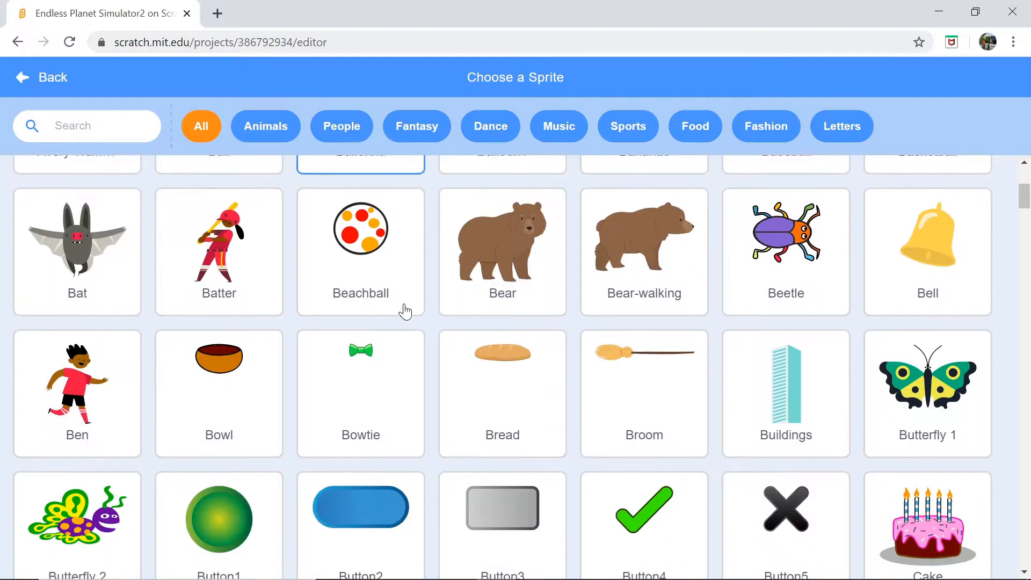
scroll(down, 3)
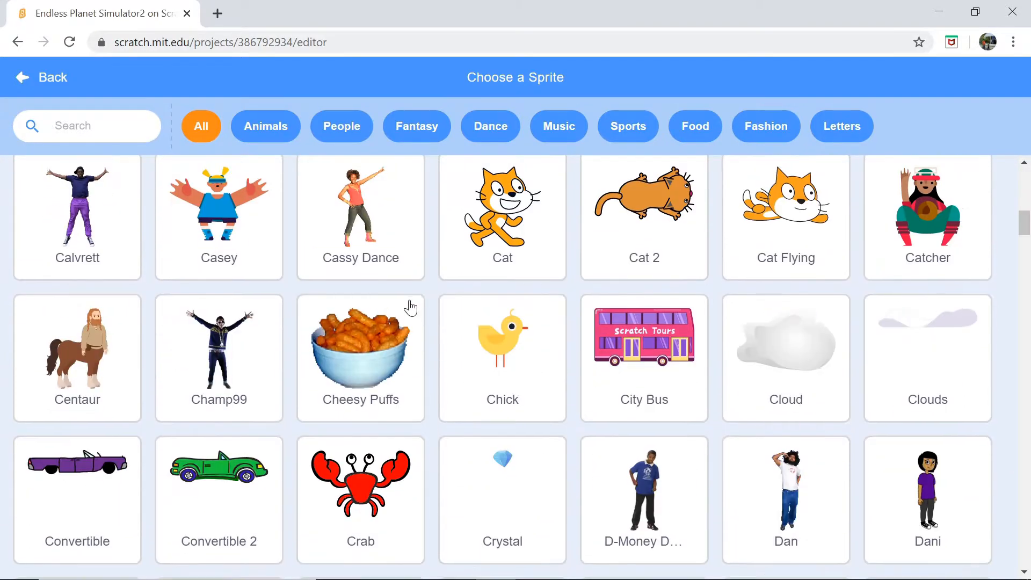
scroll(down, 3)
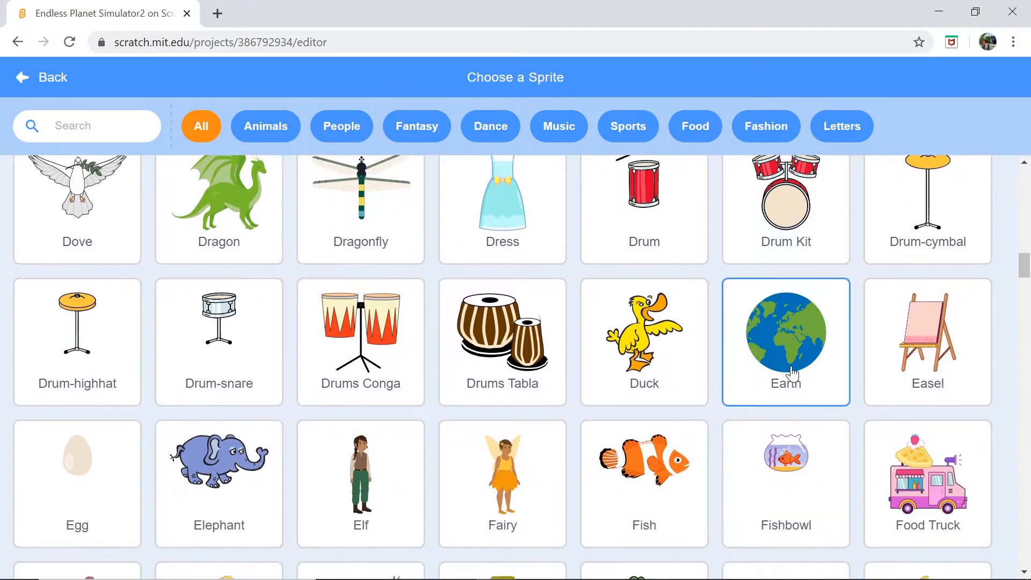
click(785, 342)
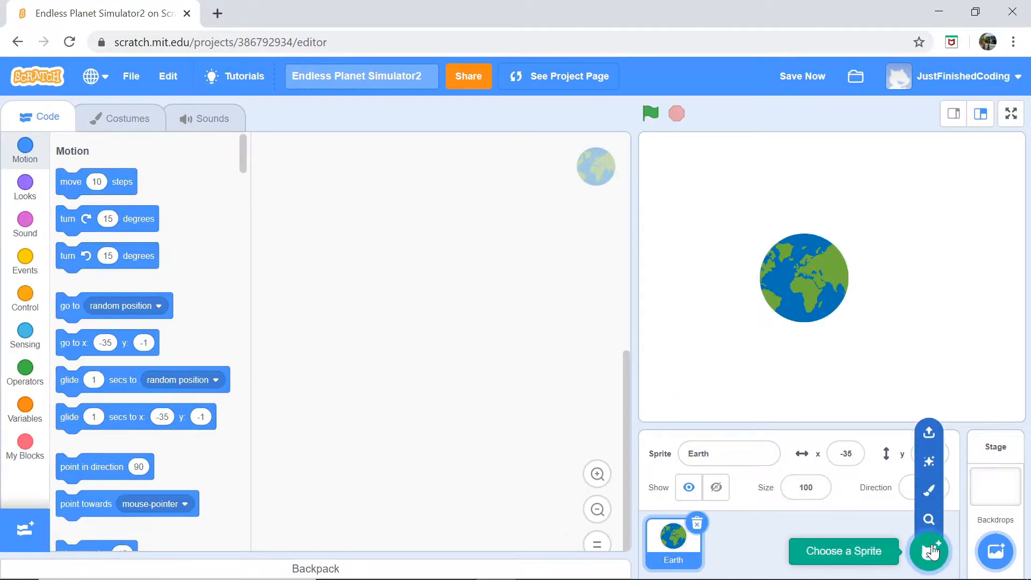
Step: Add the Sun sprite from the sprite library
click(929, 551)
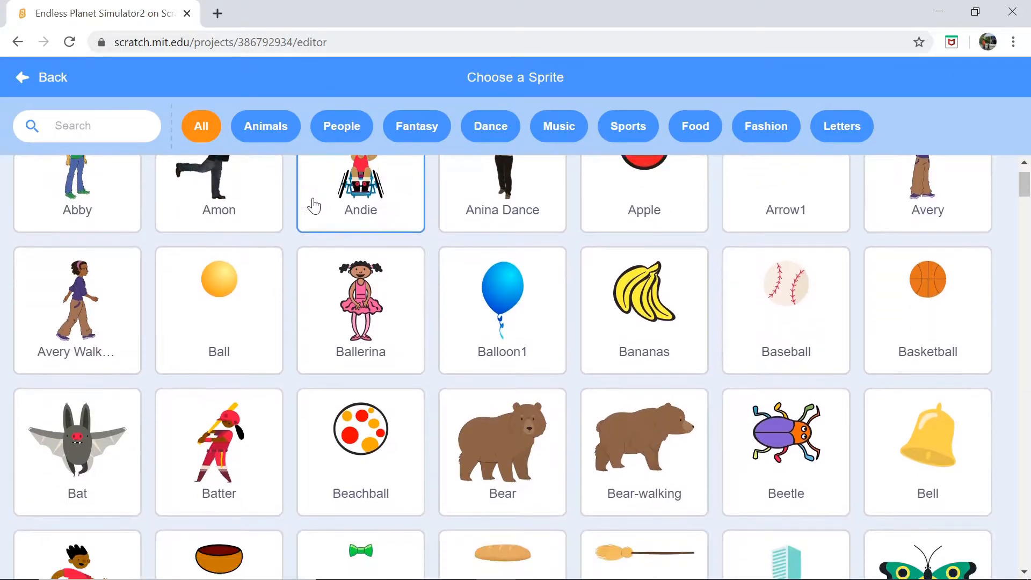
scroll(down, 3)
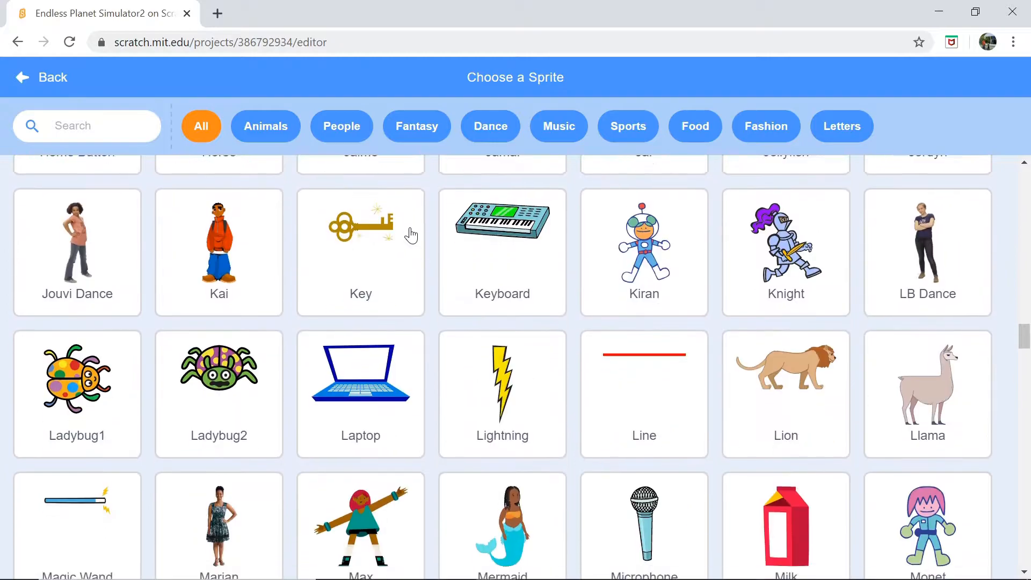
scroll(down, 3)
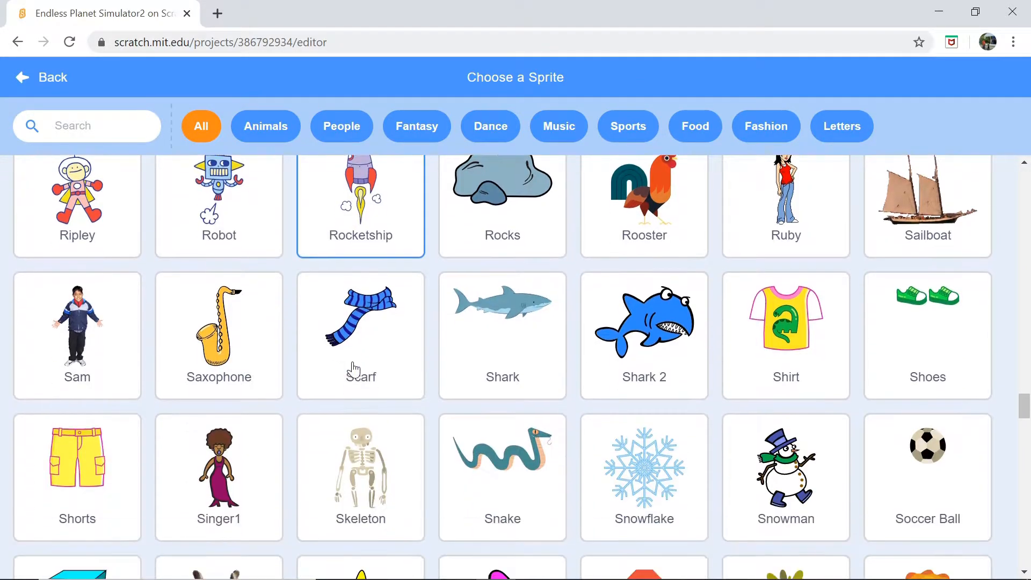
scroll(down, 3)
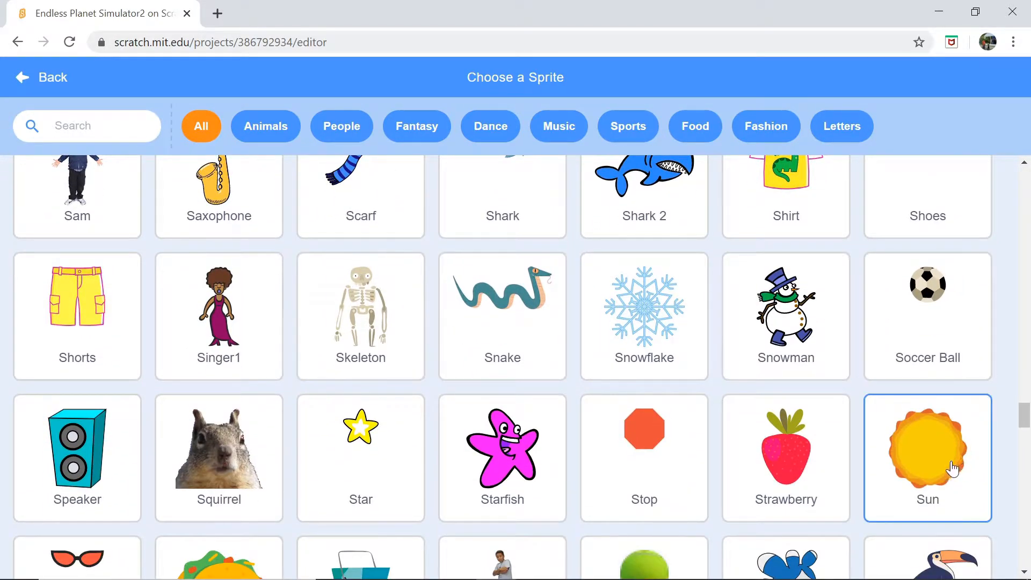
click(928, 448)
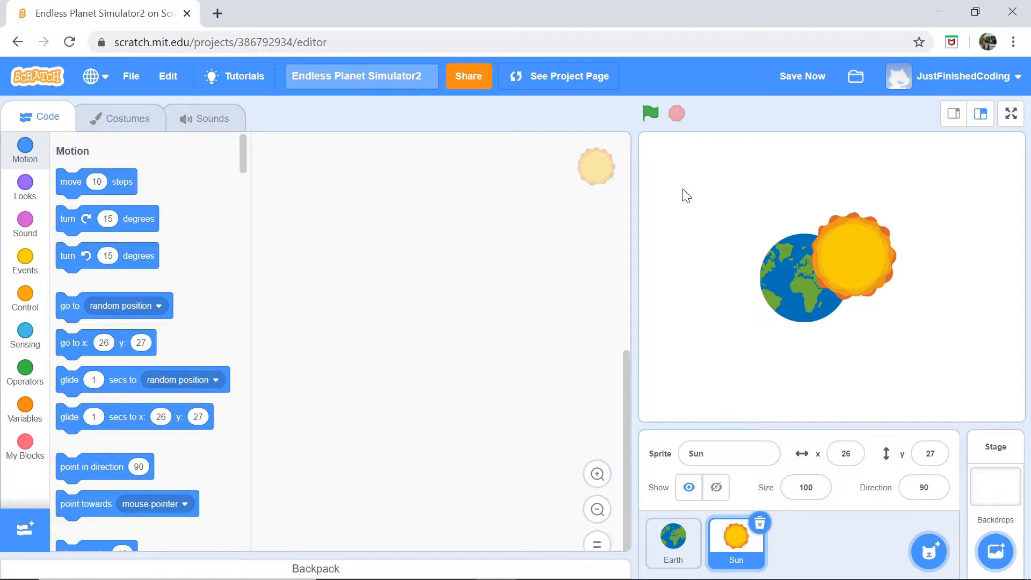
mouse_move(823, 266)
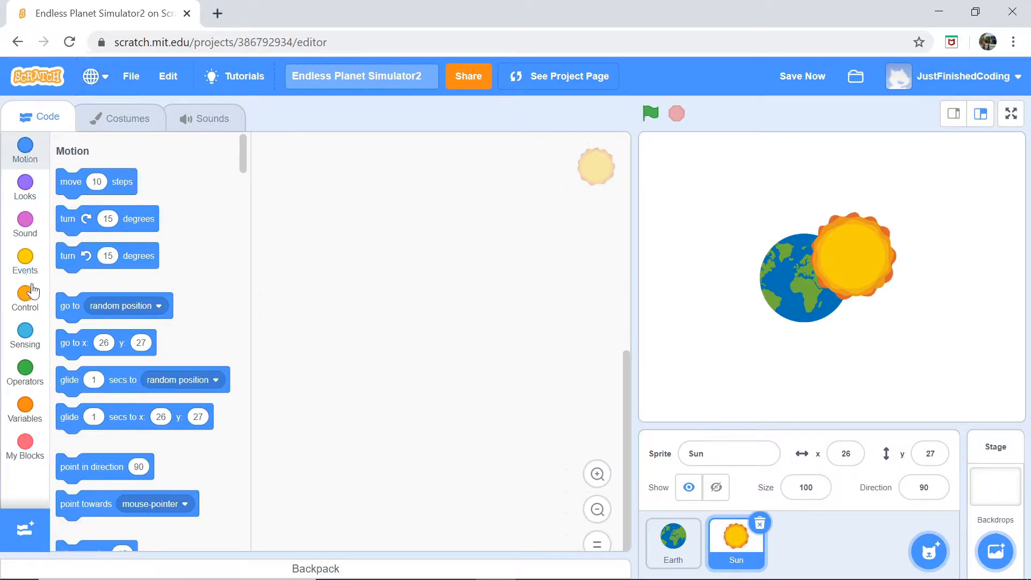
Step: Give the Sun a green-flag script with 'go to x: 0 y: 0'
click(24, 261)
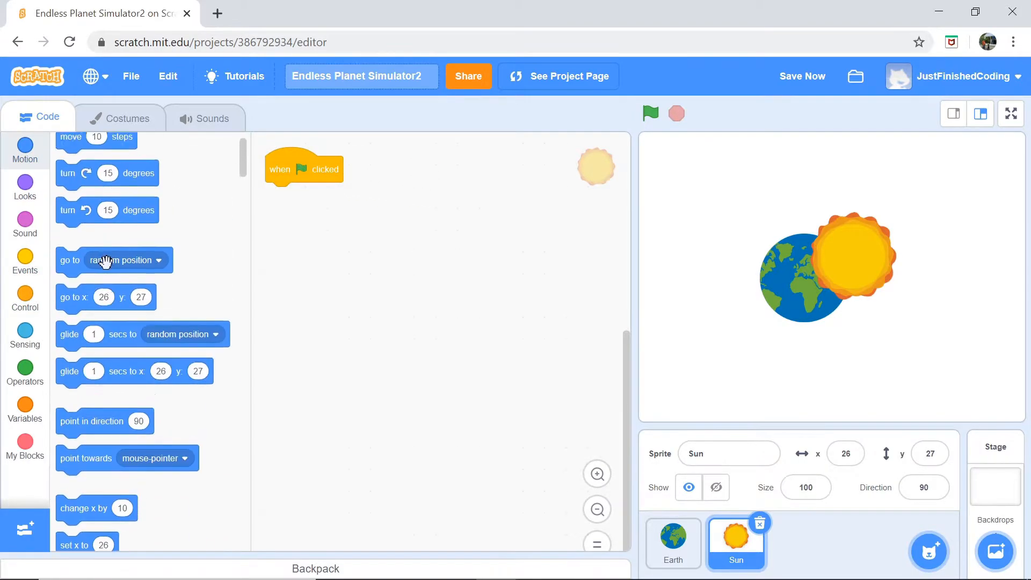
drag(71, 137, 314, 240)
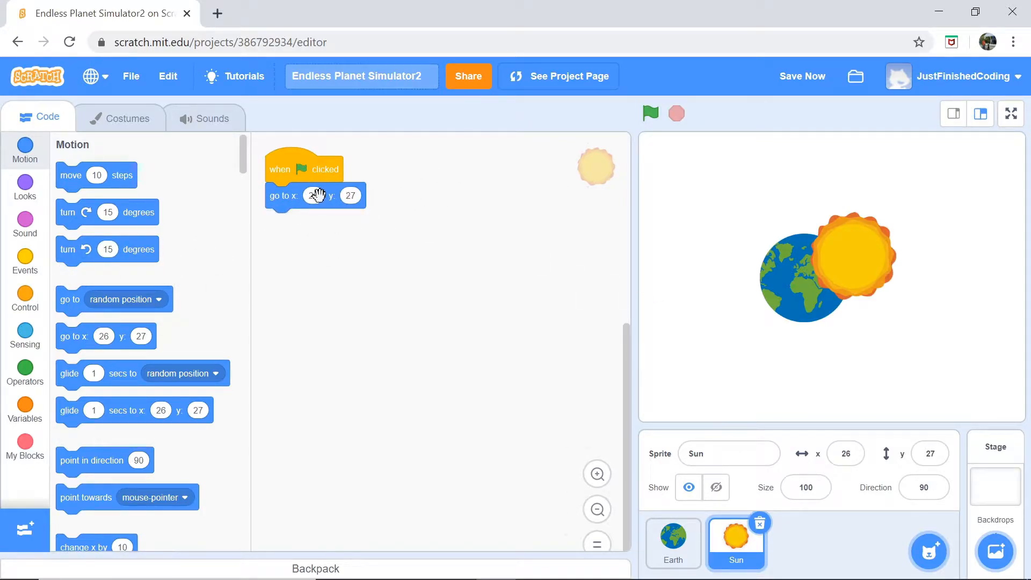
click(313, 195)
text(0)
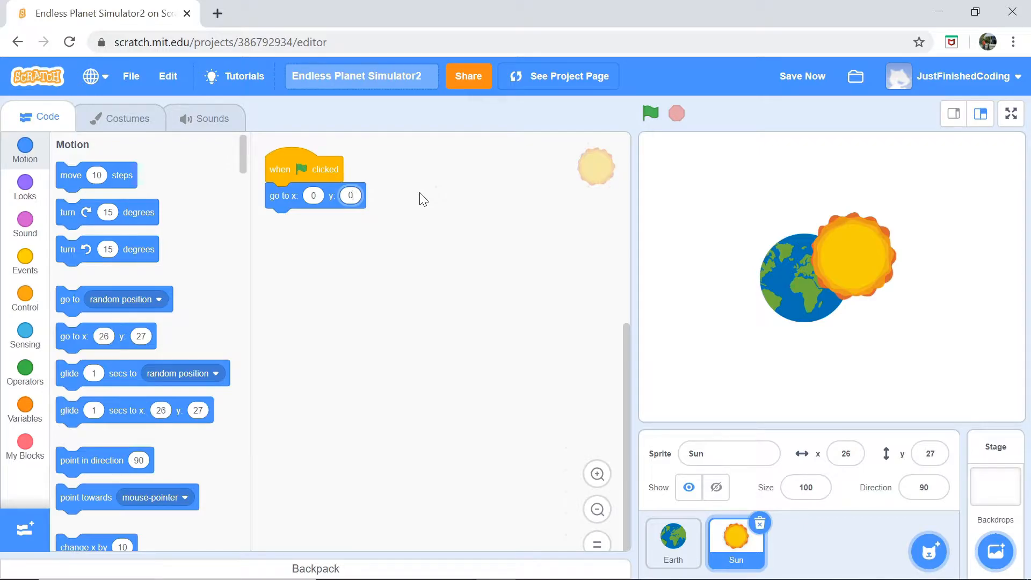
mouse_move(552, 211)
text(120)
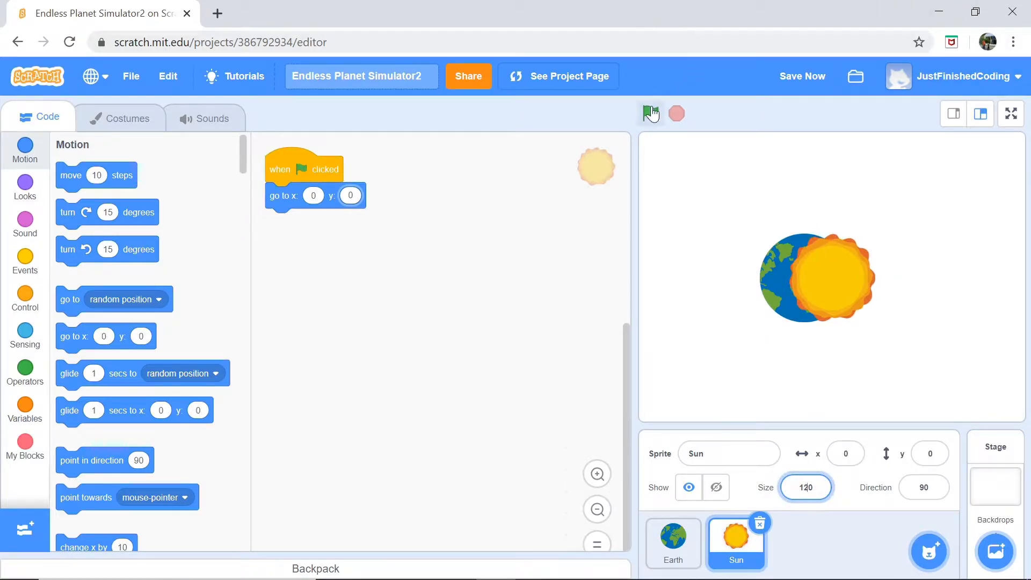
Step: Run the project, resize Earth to 60, and move the Sun to x 123
click(651, 113)
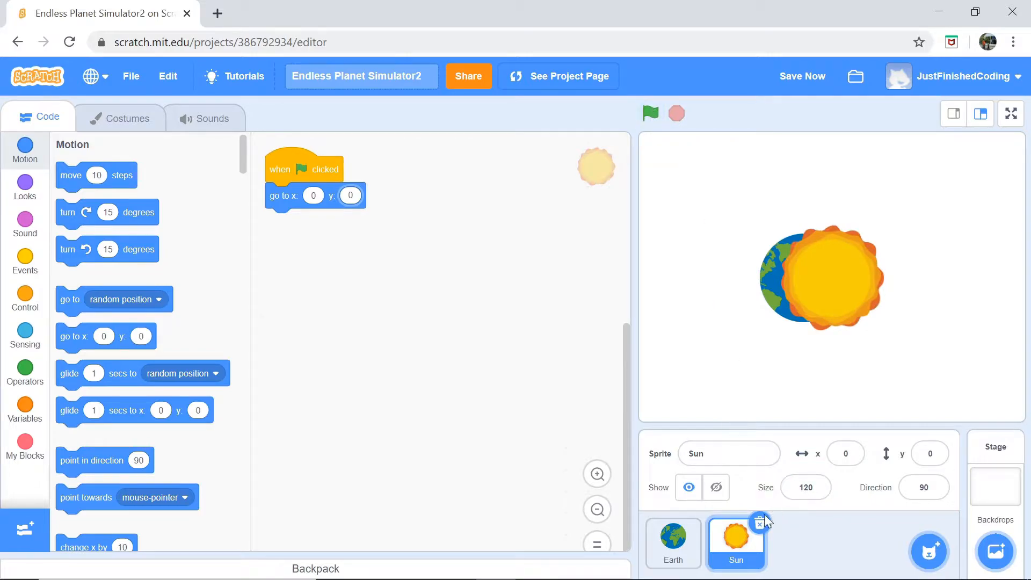
click(673, 542)
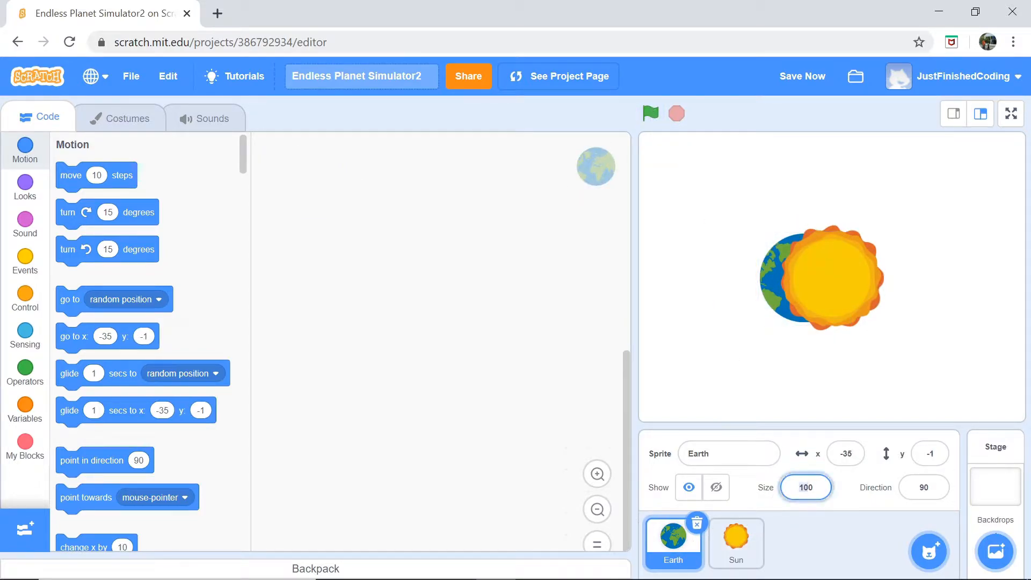
text(40)
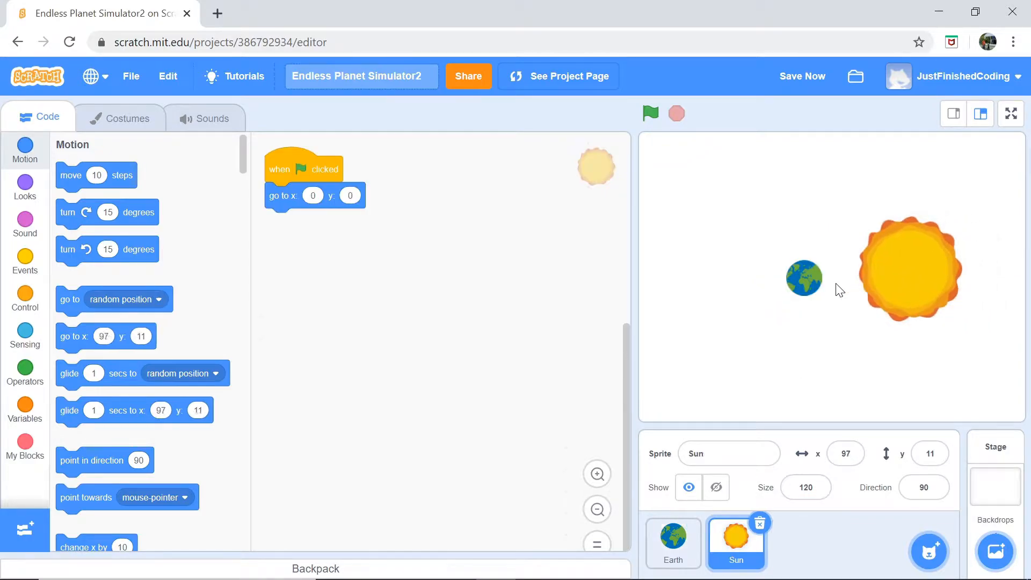
click(673, 541)
text(0)
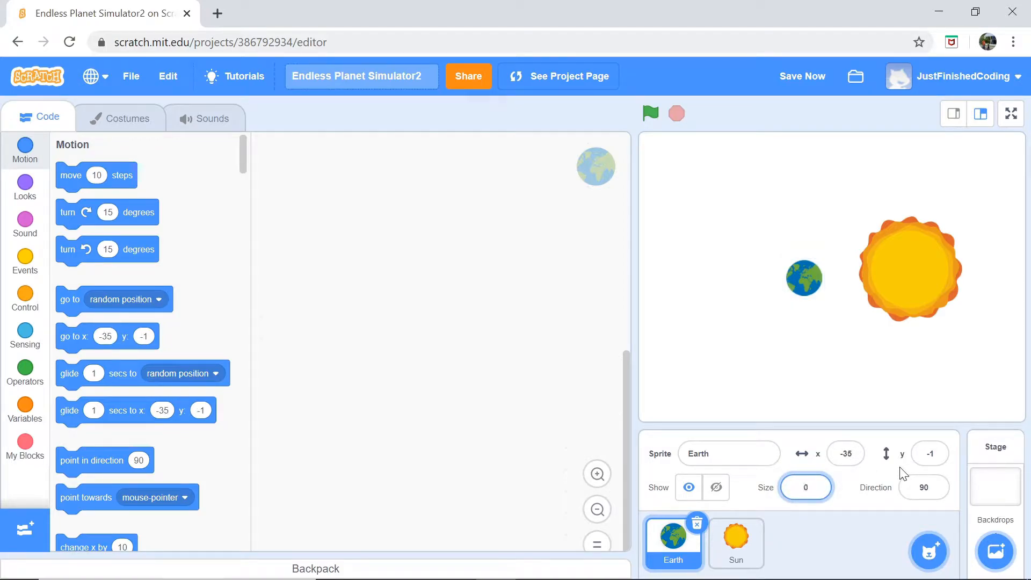
text(60)
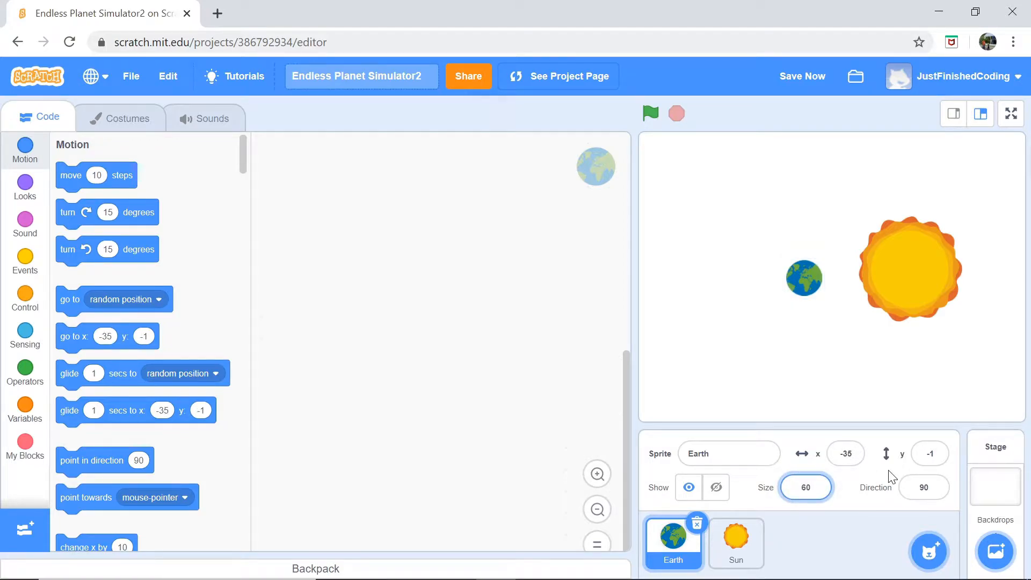
click(650, 114)
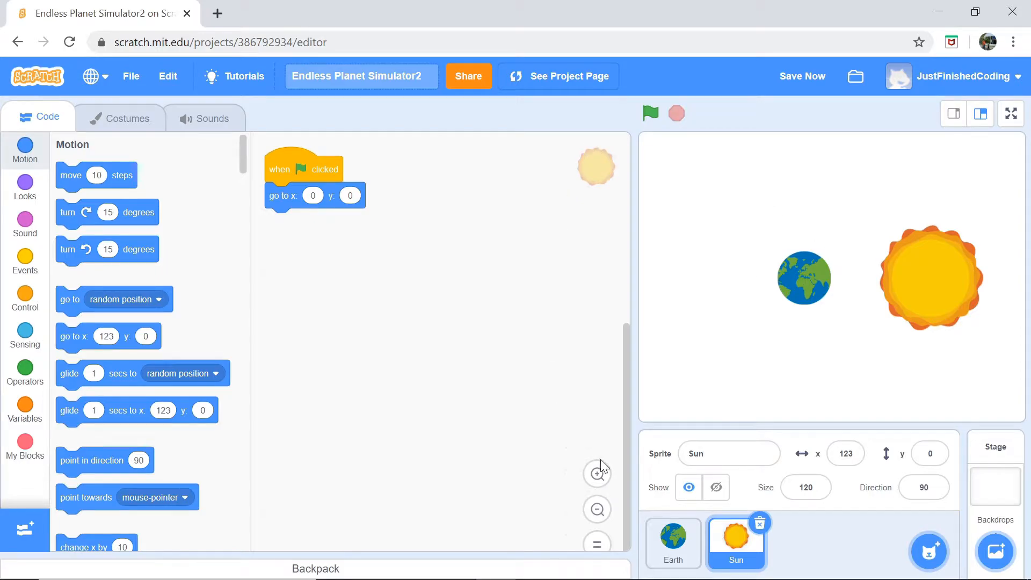
click(672, 543)
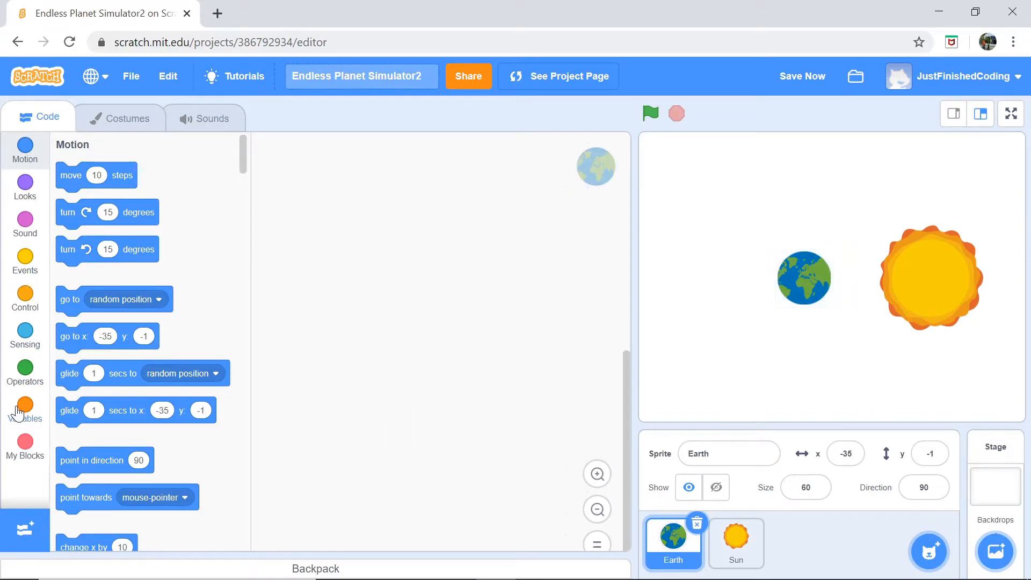
Step: Create the variables EarthX and EarthY
click(24, 405)
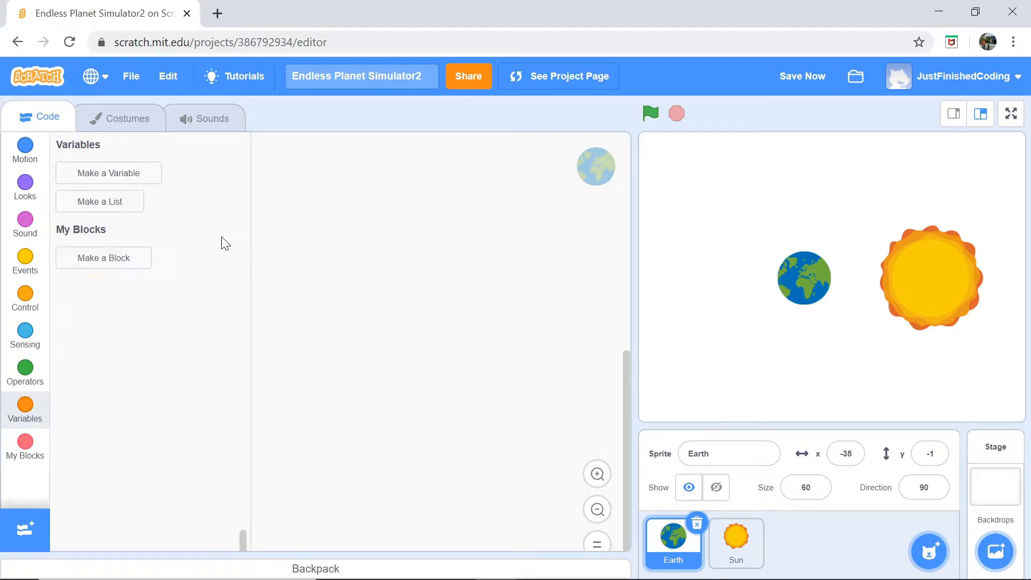
click(108, 173)
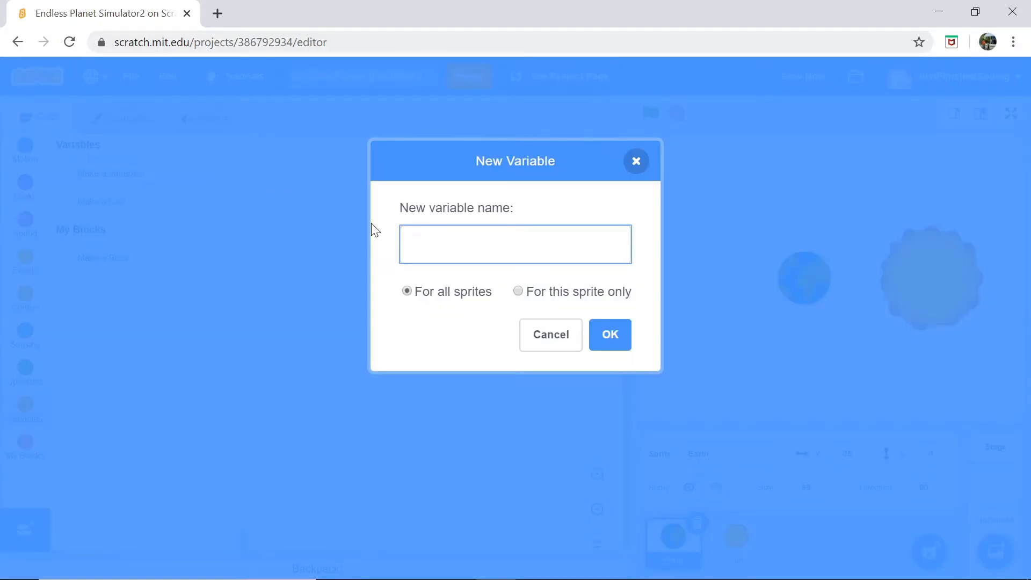
text(Earth)
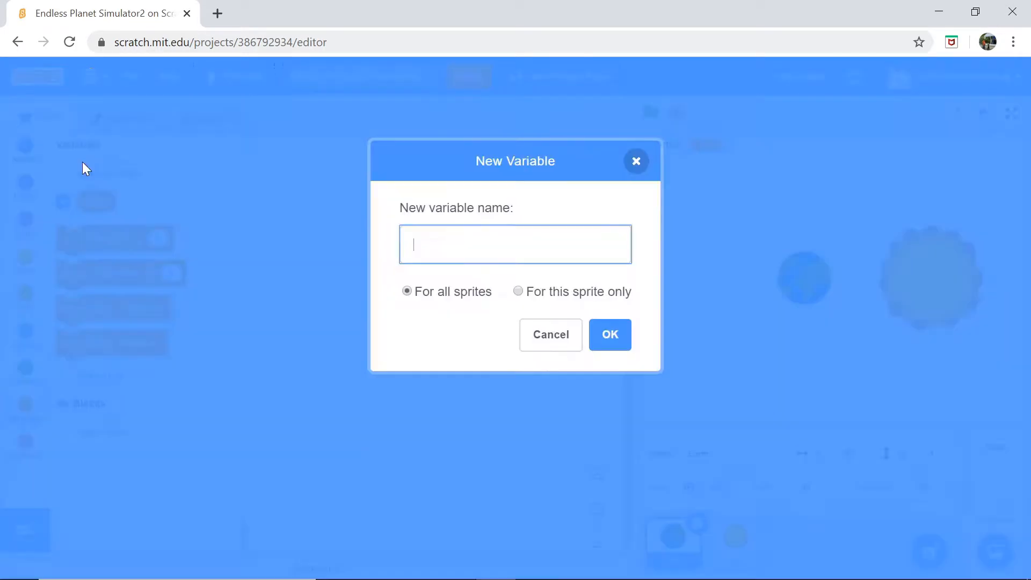
text(EarthY)
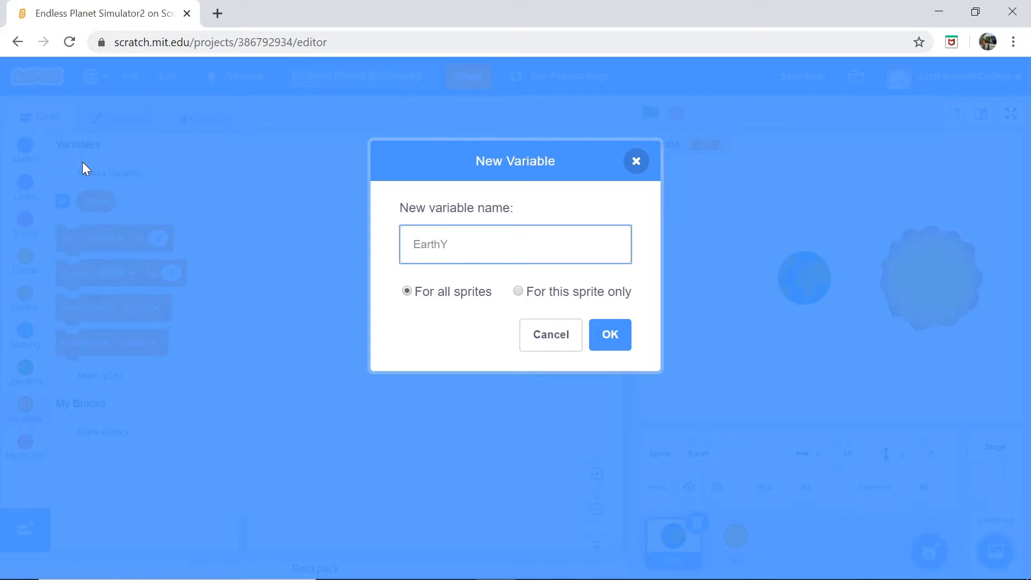
click(515, 244)
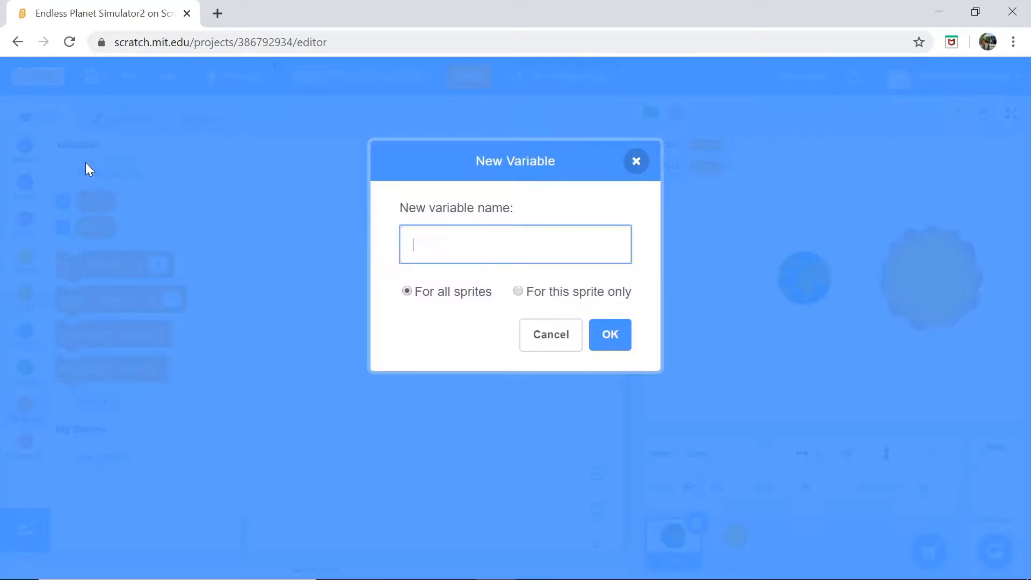
Step: Create the theta and EarthDis variables and recentre the Sun on the stage
text(th)
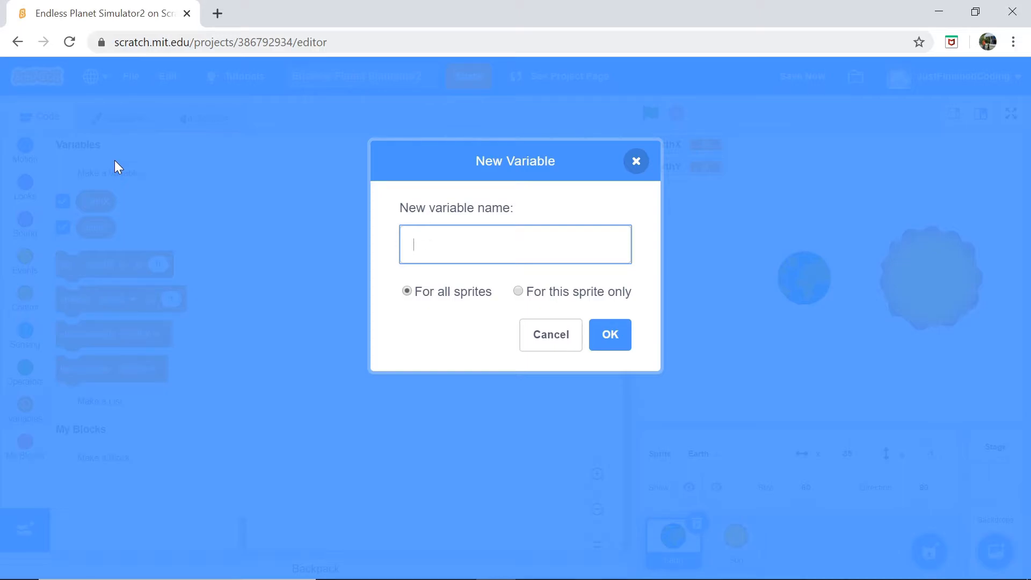
click(551, 334)
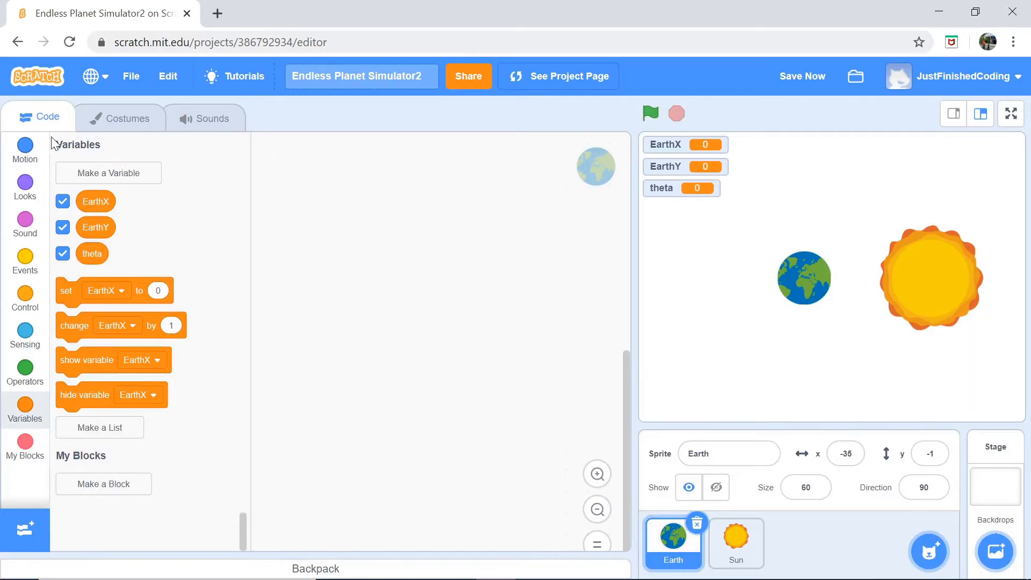
click(108, 173)
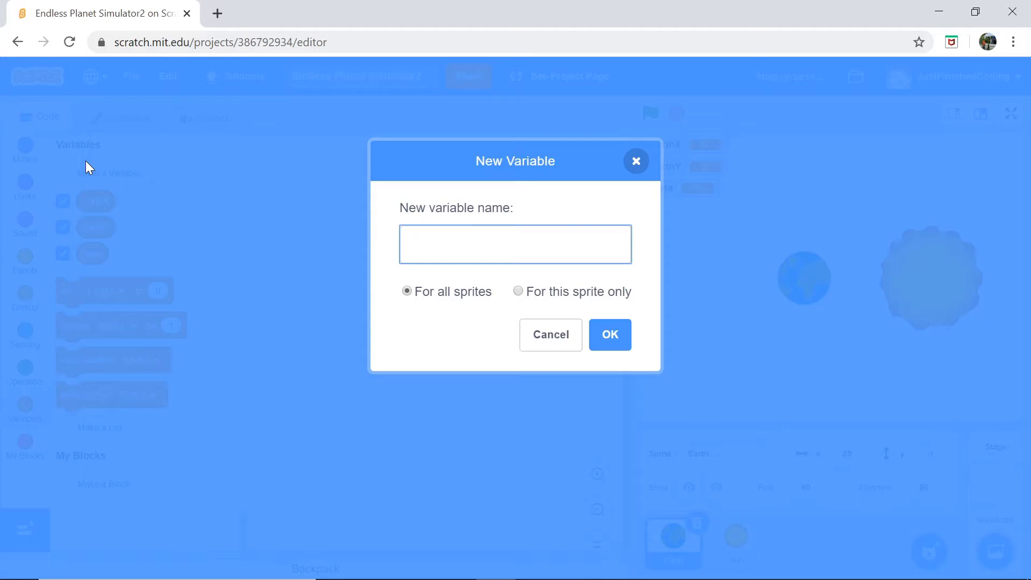
text(EarthDis)
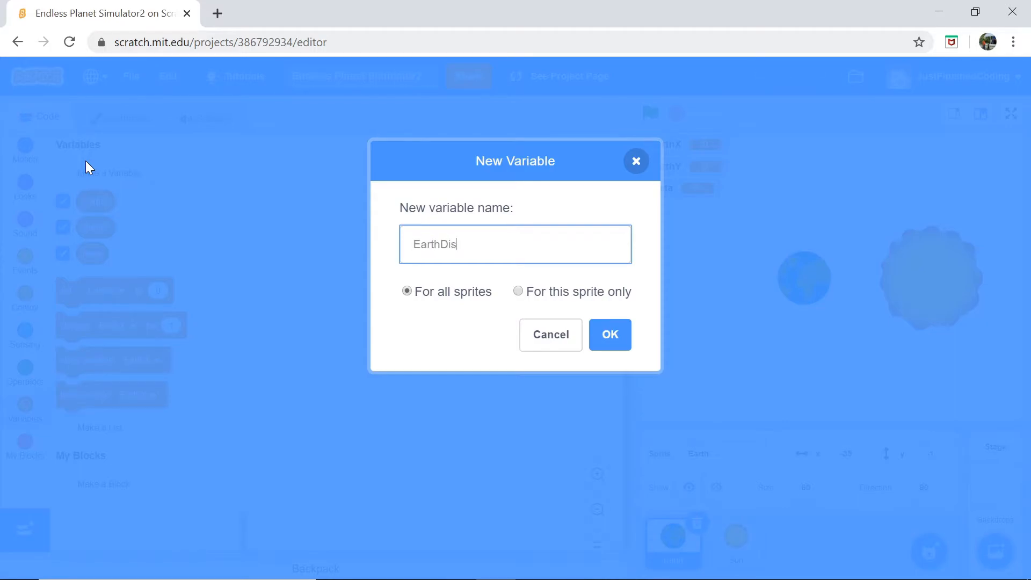
click(609, 334)
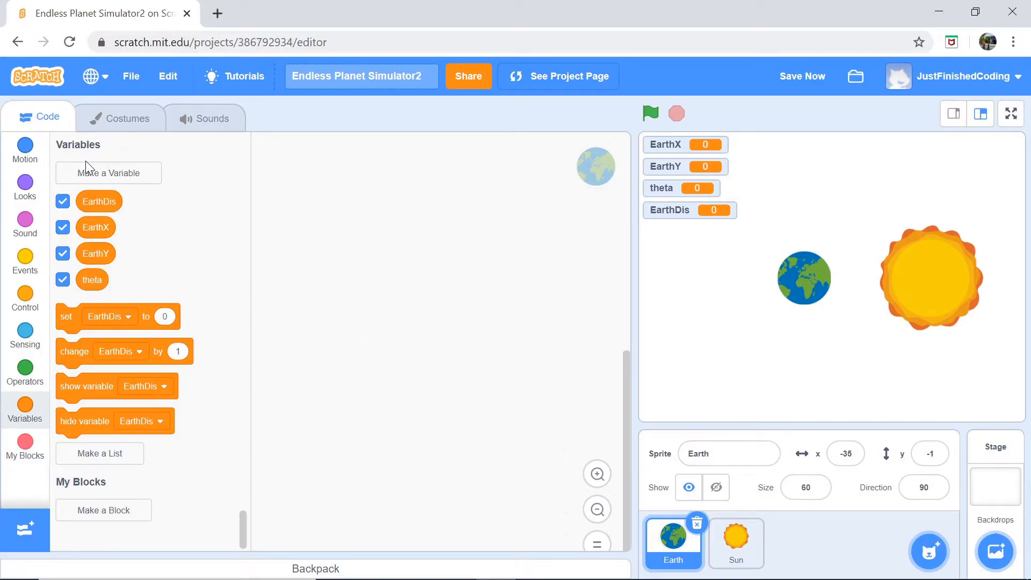
mouse_move(124, 164)
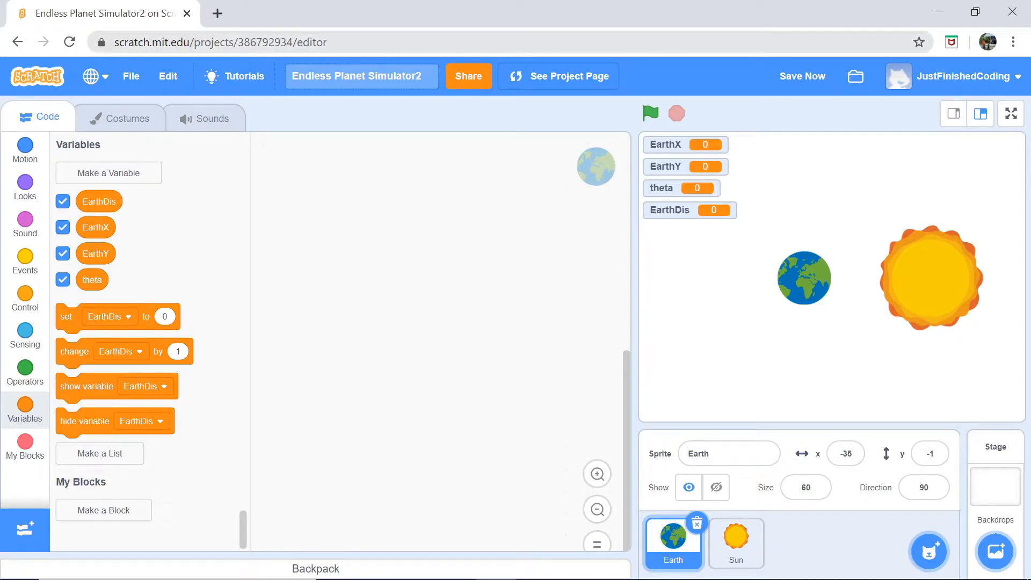
mouse_move(924, 296)
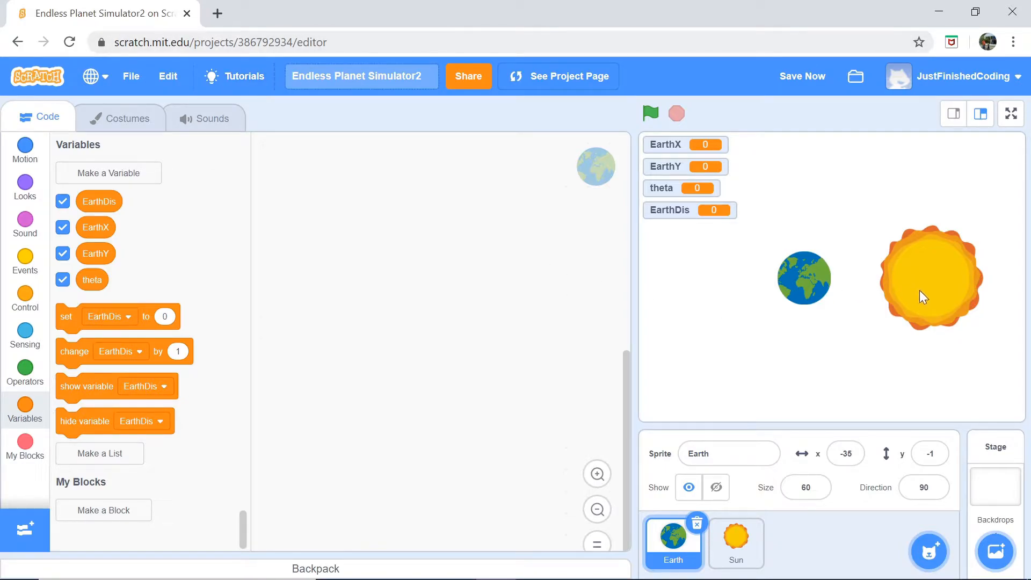
click(650, 114)
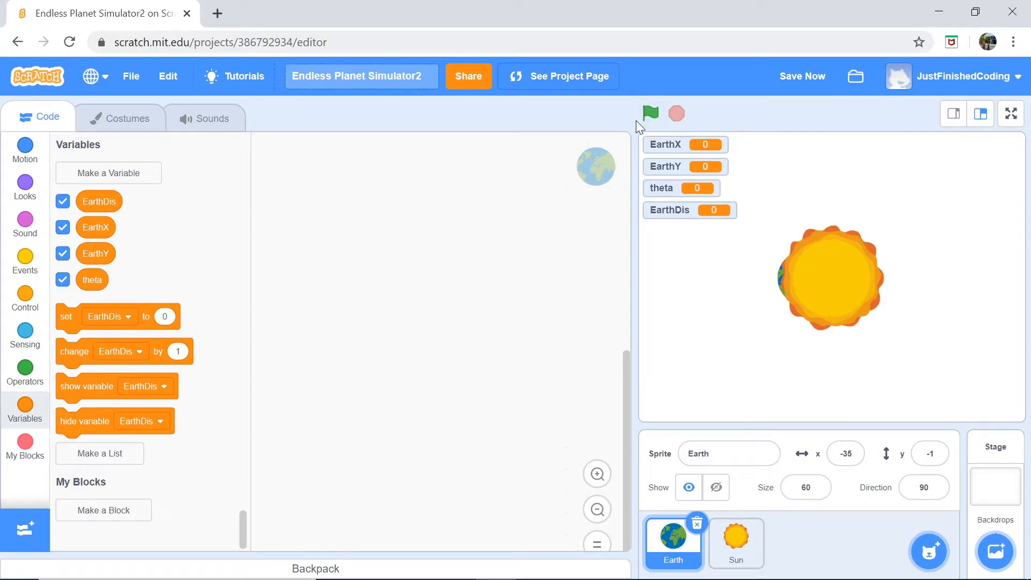
mouse_move(49, 220)
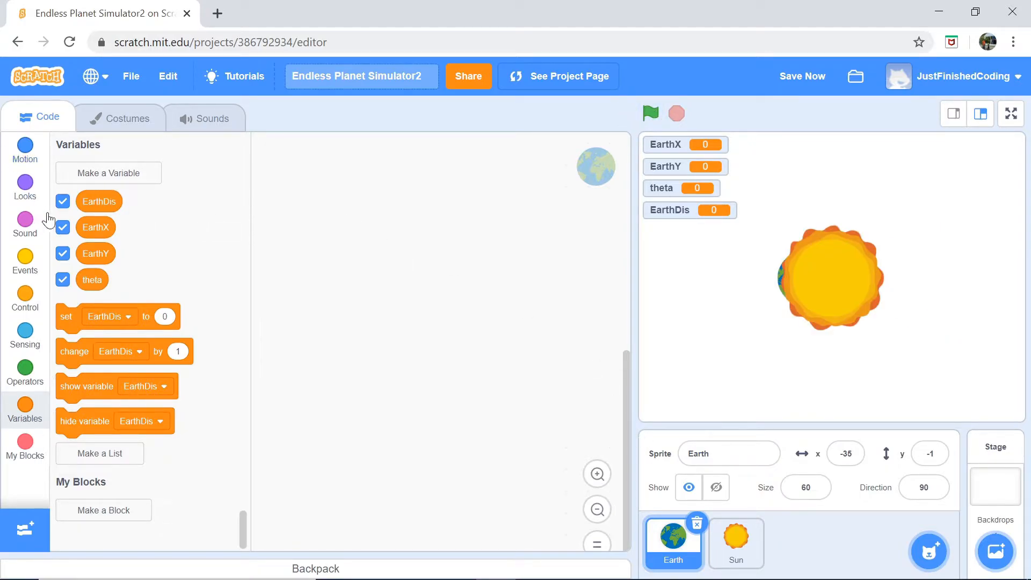
mouse_move(24, 285)
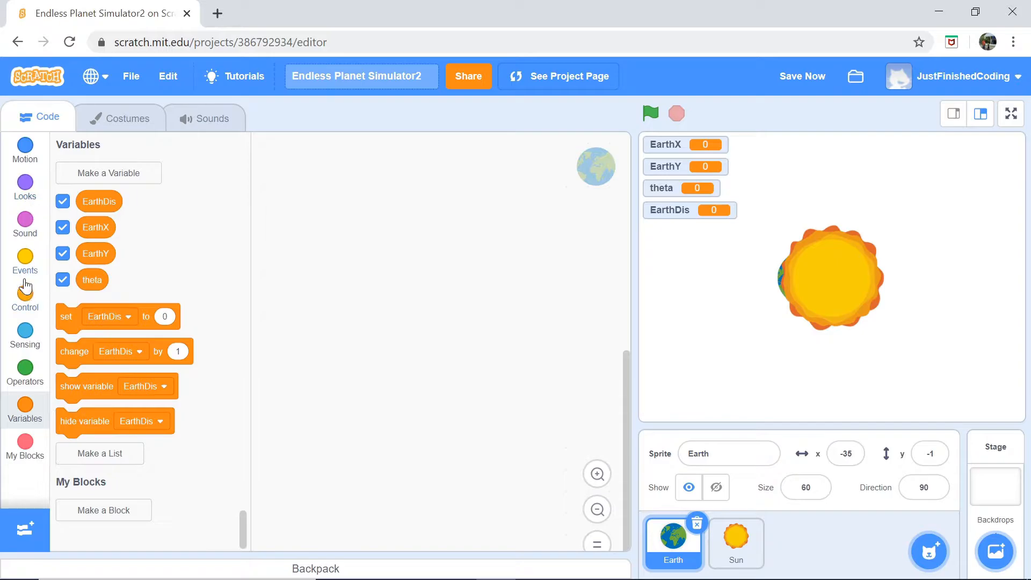
Step: Build Earth's green-flag script setting theta to 0 and EarthDis to 100
click(24, 261)
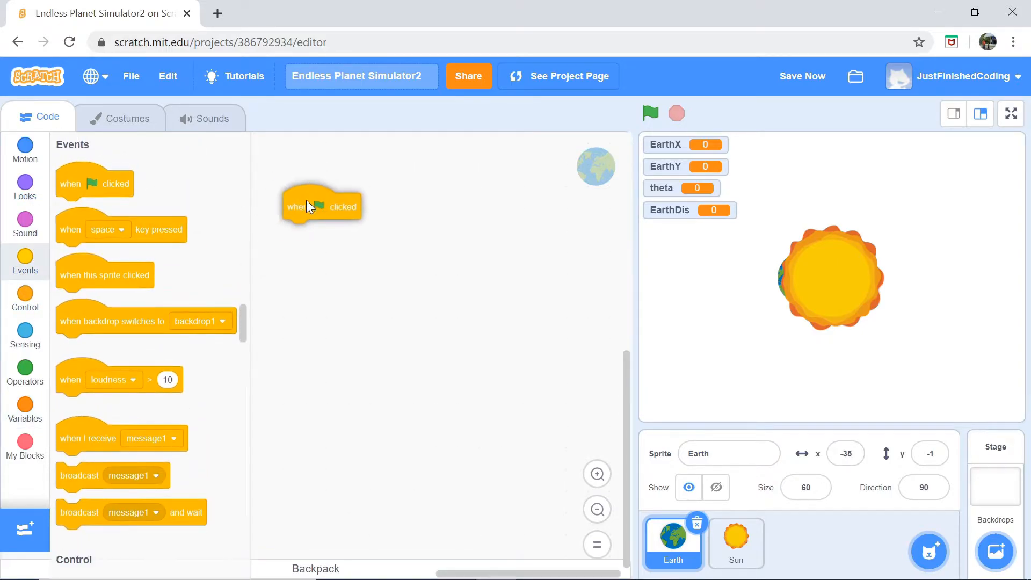
drag(322, 205, 306, 188)
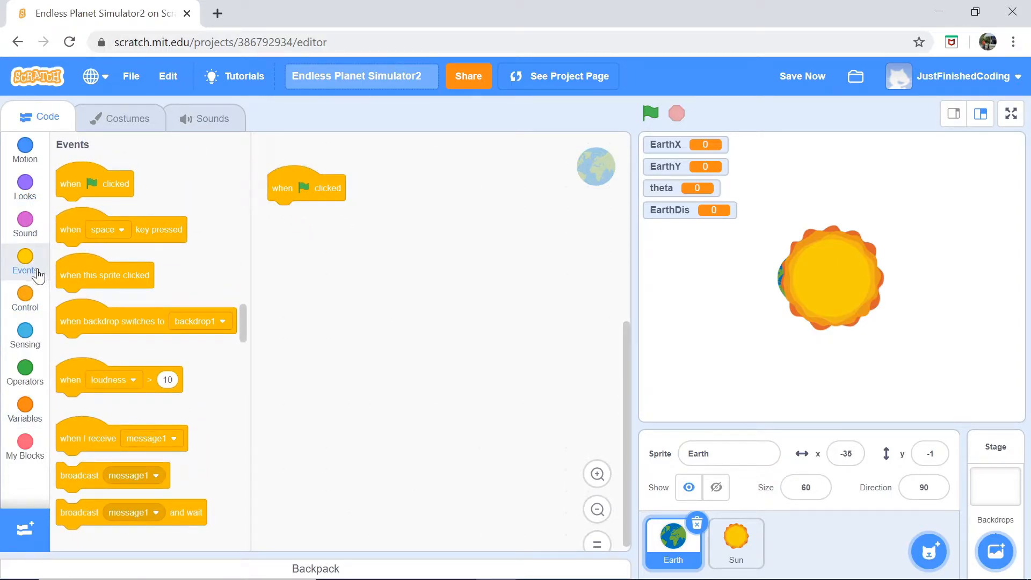
mouse_move(13, 302)
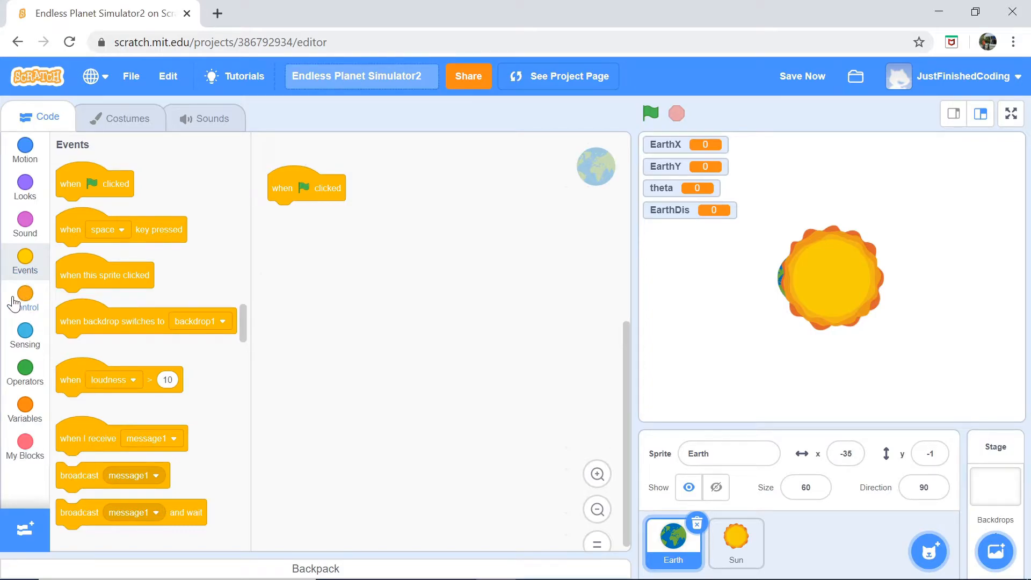
mouse_move(24, 184)
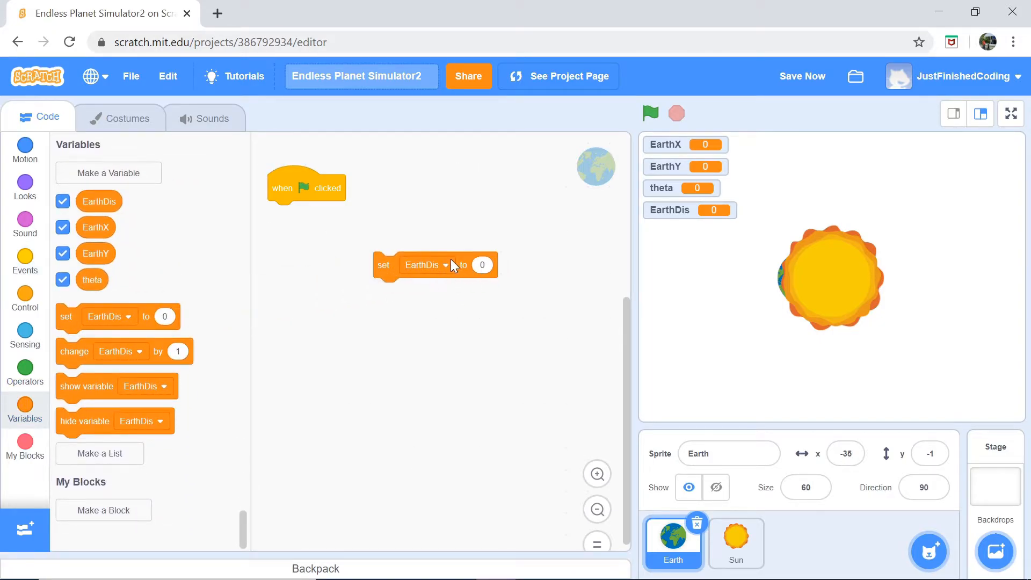
click(414, 264)
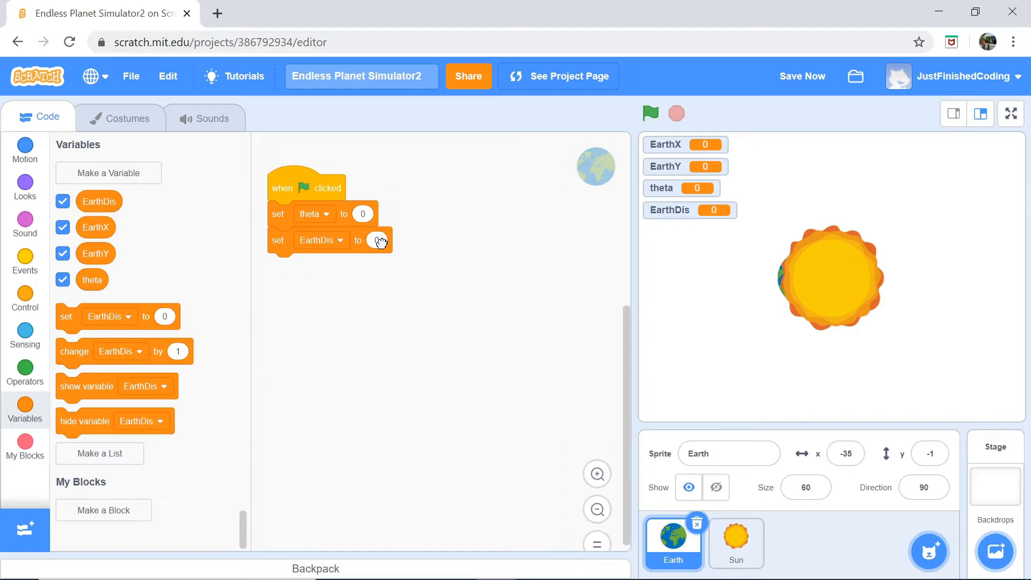
text(100)
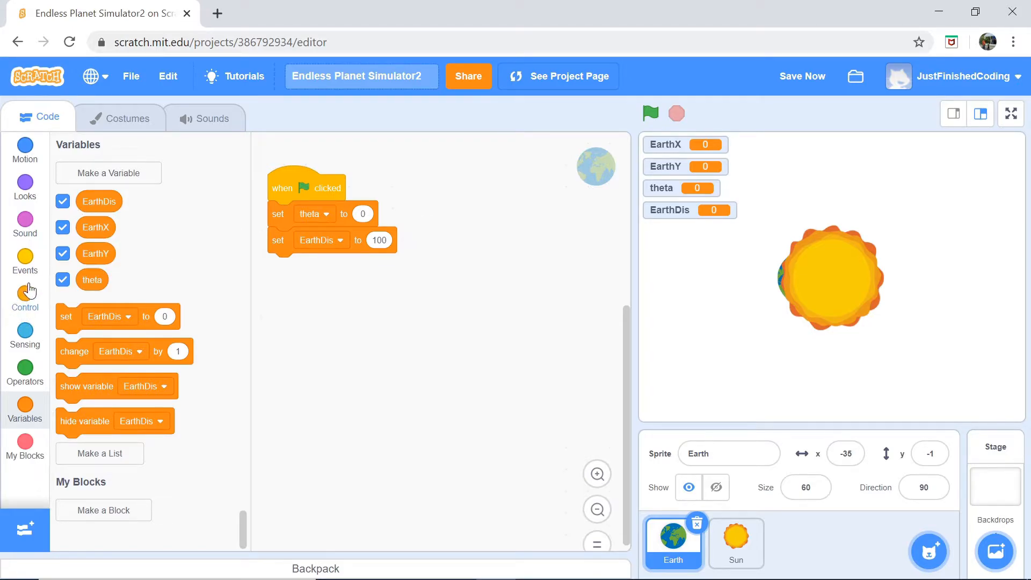
Step: Add a forever loop containing 'if theta = 360 then set theta to 0'
click(24, 297)
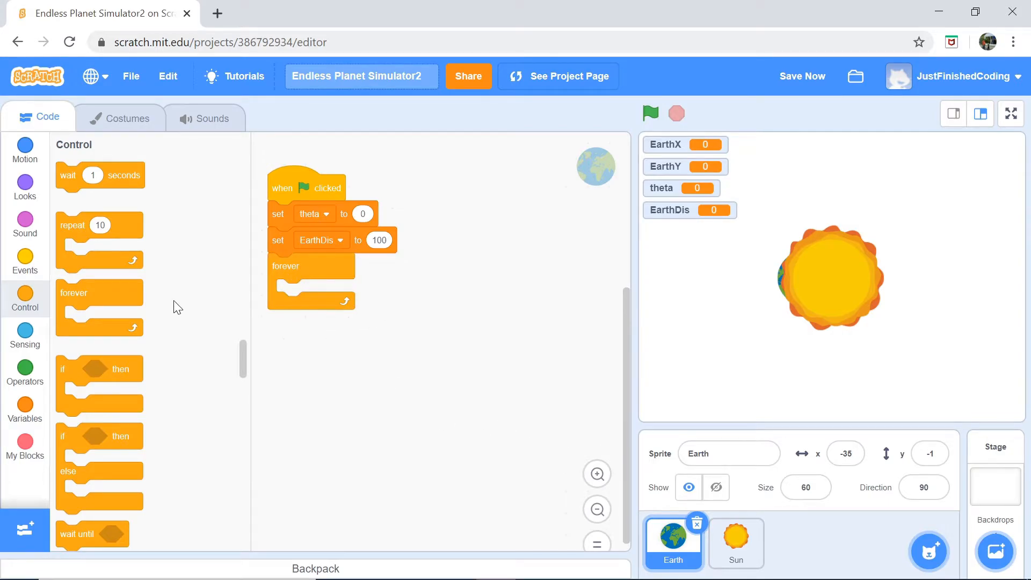
mouse_move(69, 364)
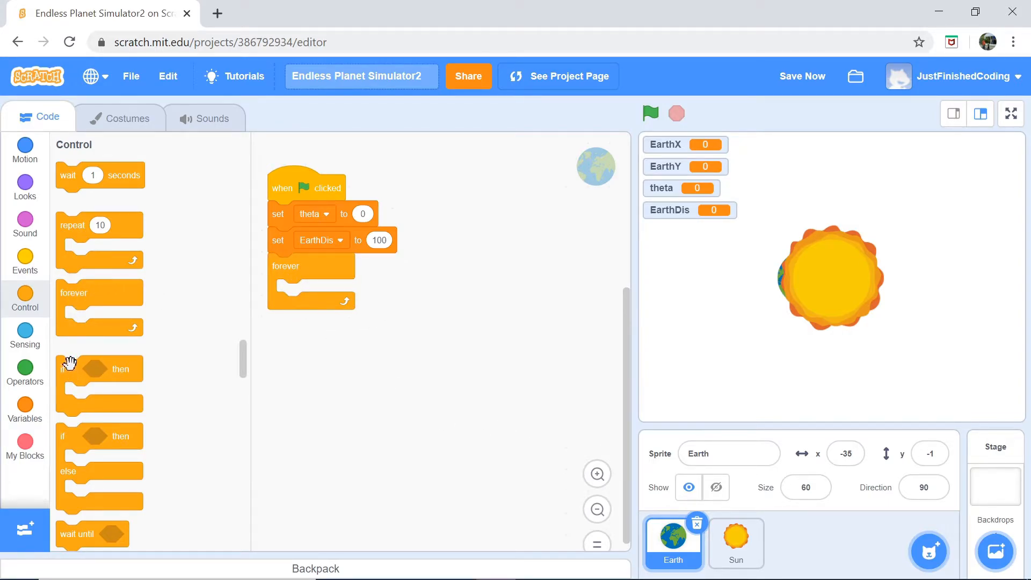
drag(98, 368, 302, 293)
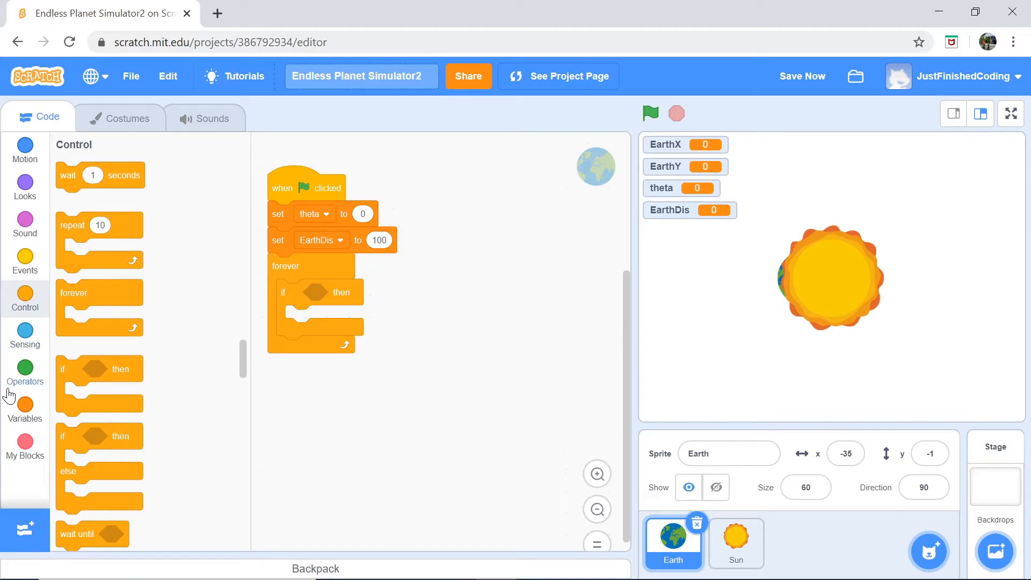
click(24, 367)
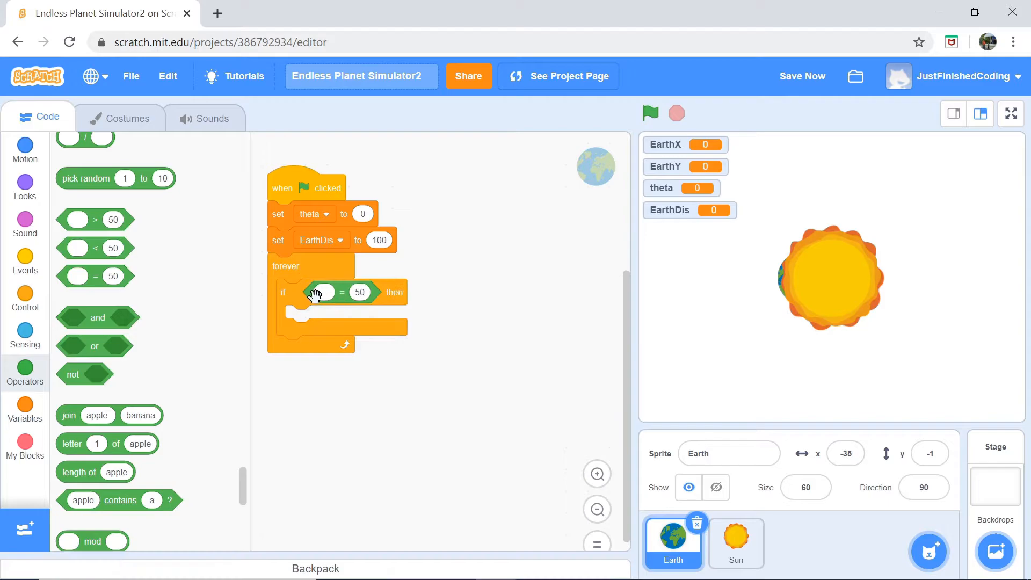
click(24, 404)
text(360)
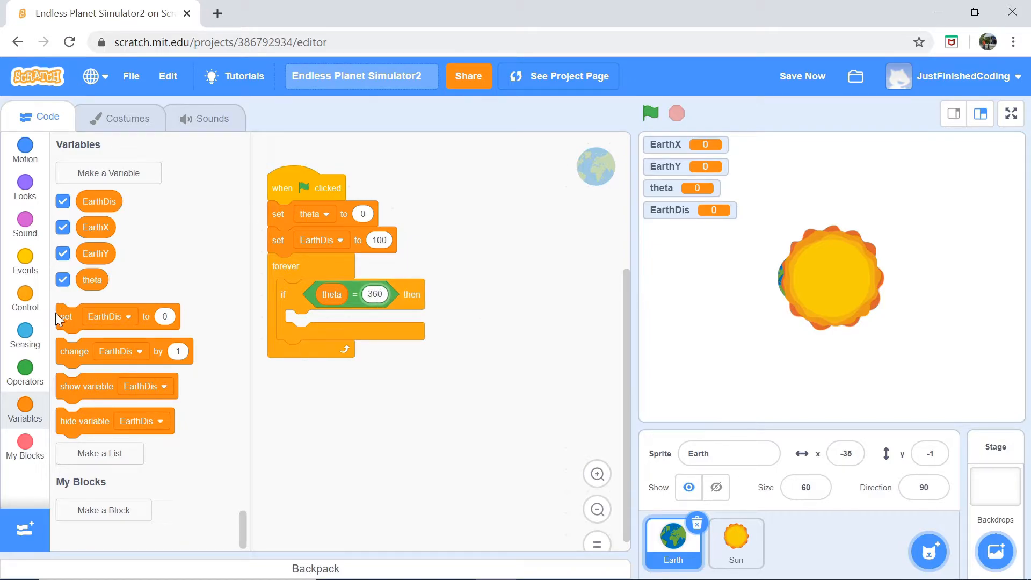
click(391, 415)
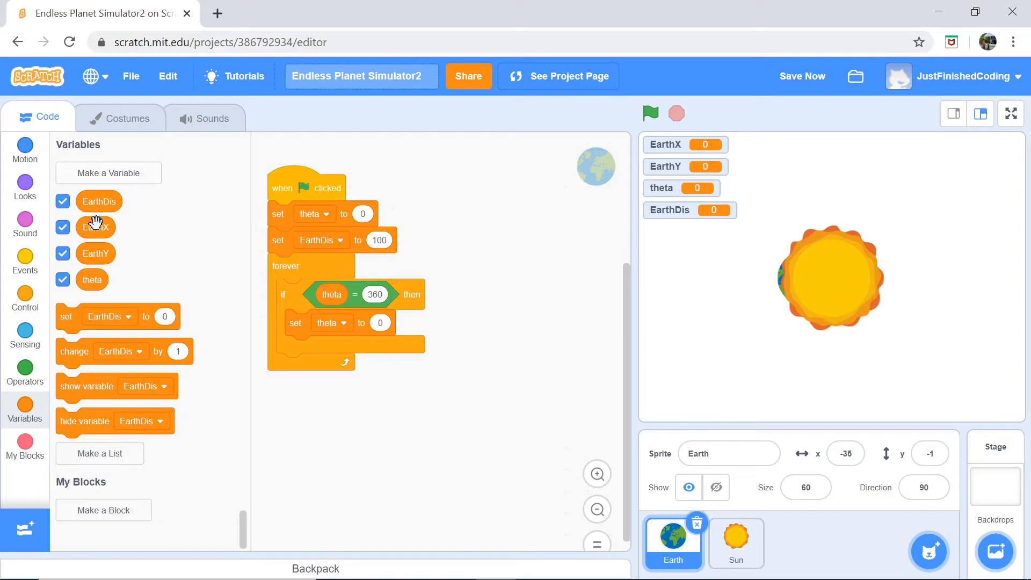
mouse_move(832, 250)
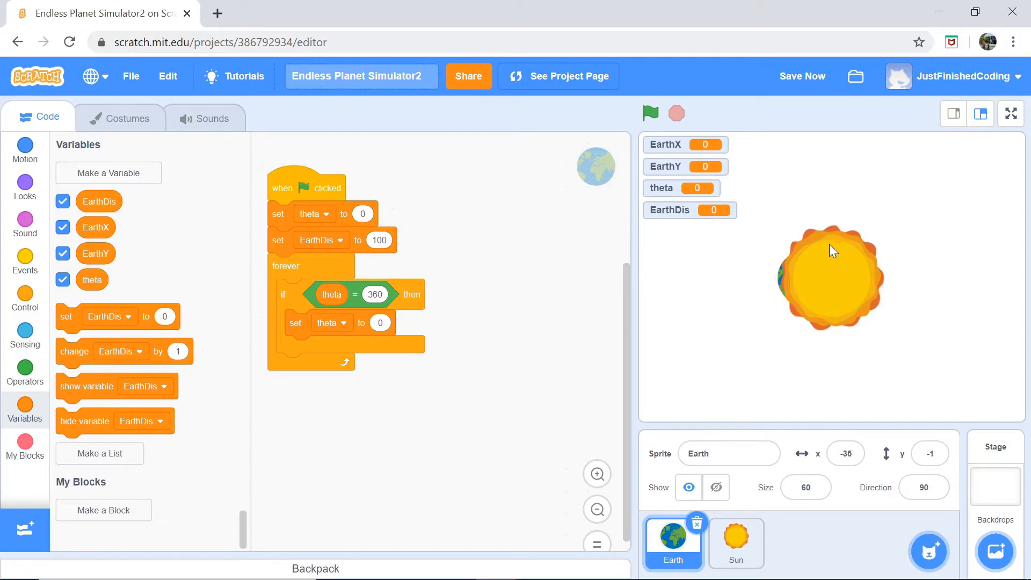
mouse_move(676, 166)
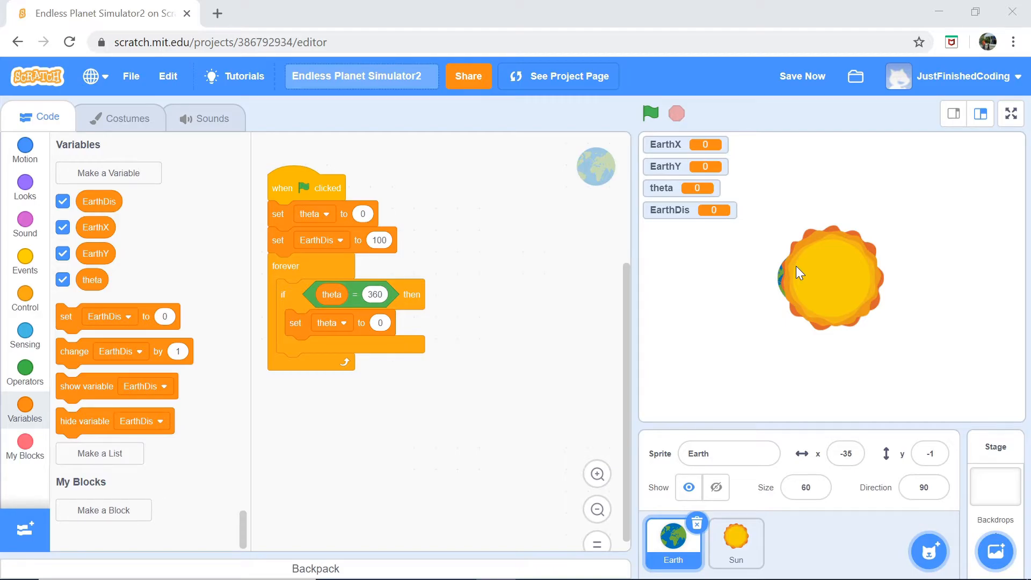
Step: Place a 'set EarthX to 0' block below the if inside the forever loop
click(802, 77)
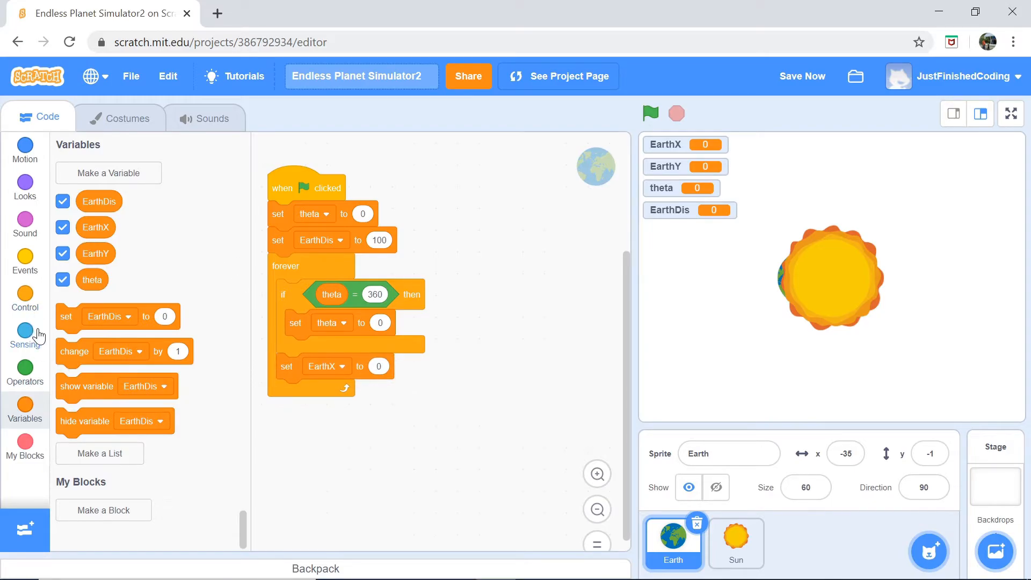
Step: Set EarthX to EarthDis × cos of theta
click(24, 367)
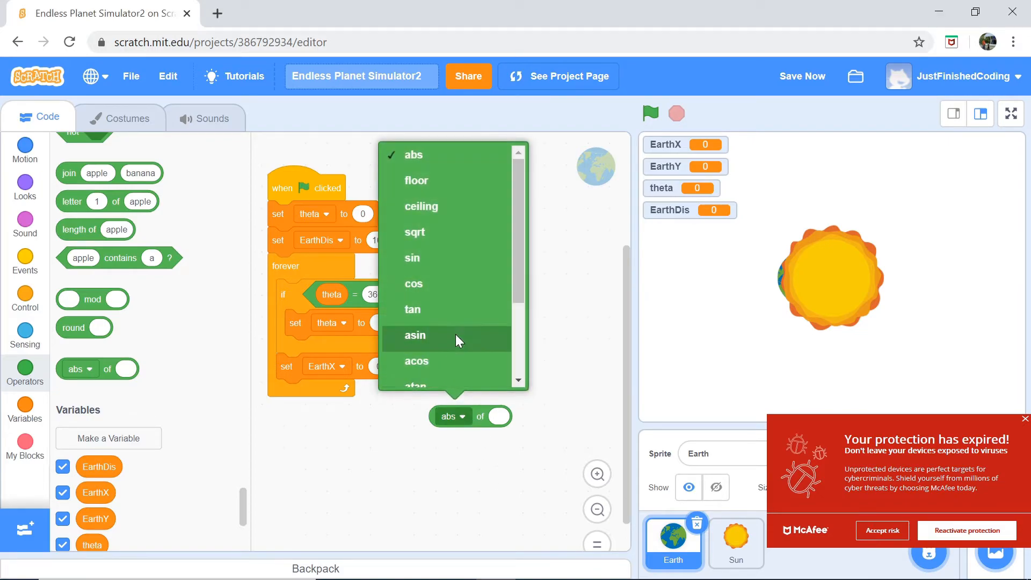
click(413, 283)
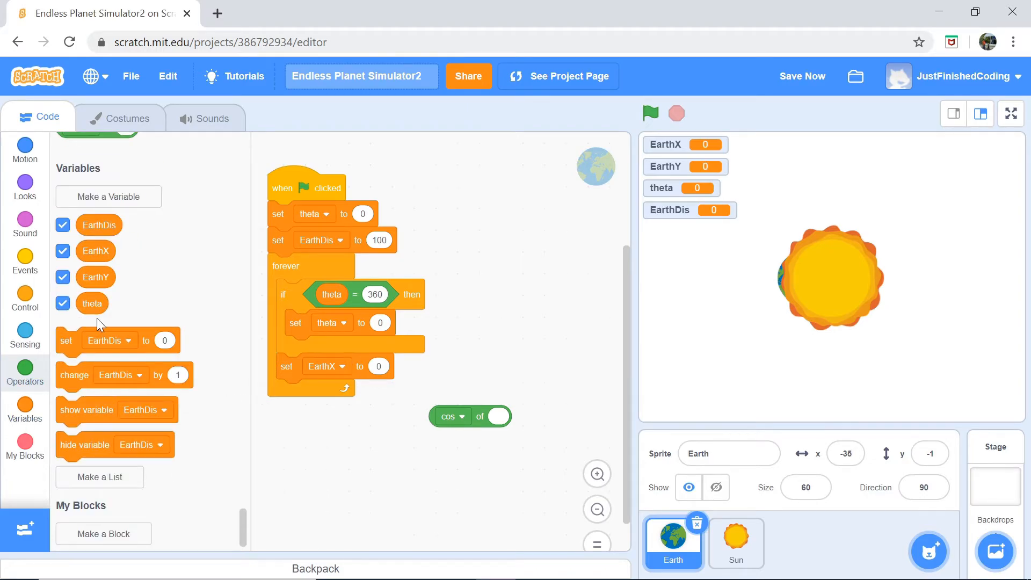
drag(92, 303, 504, 419)
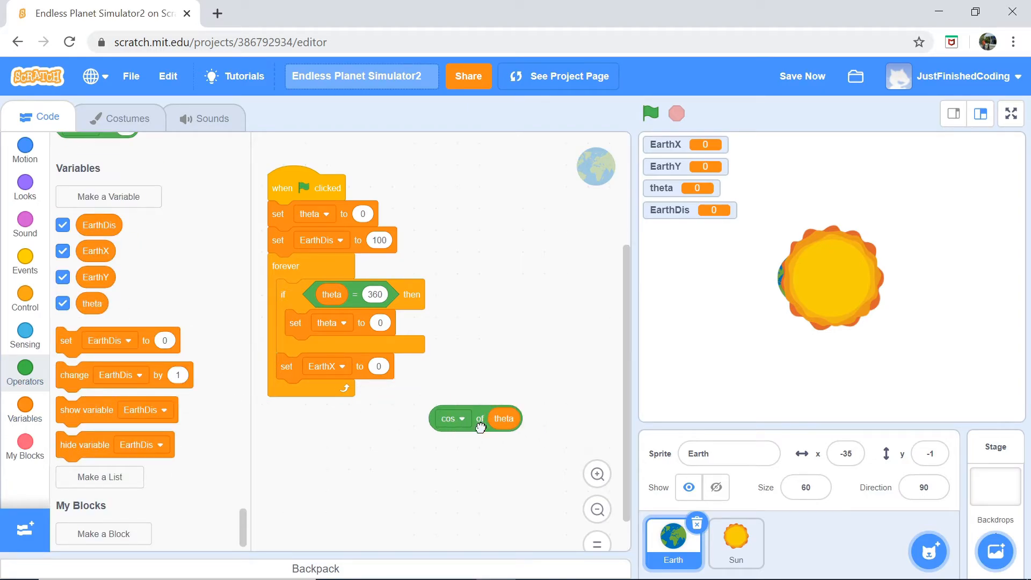
drag(473, 418, 399, 434)
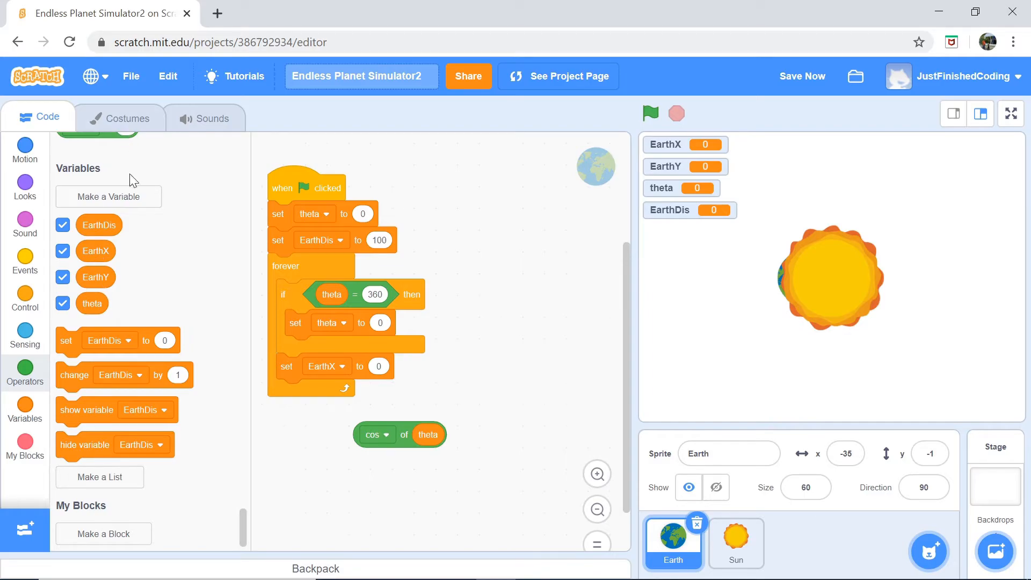
click(24, 372)
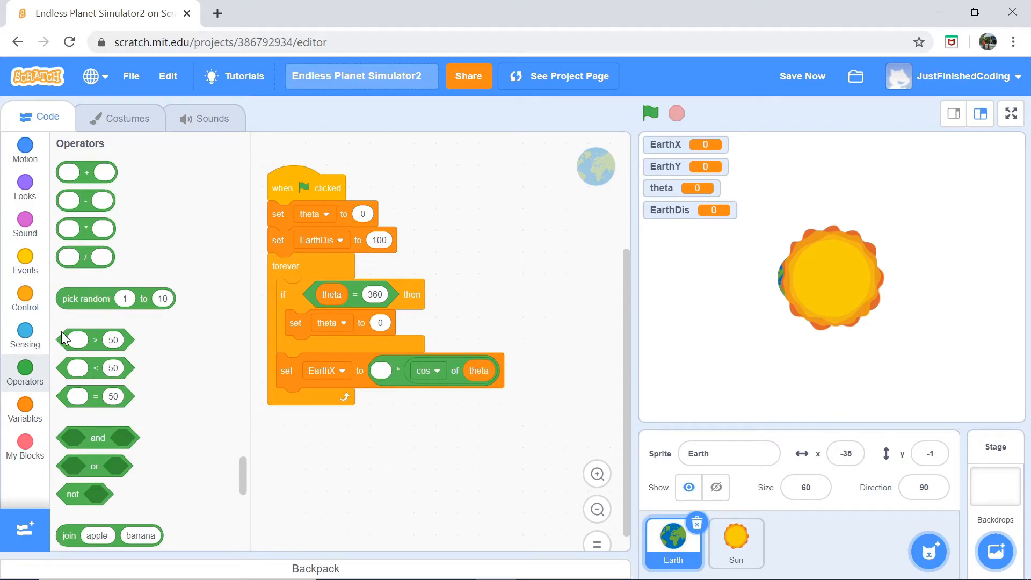
Step: Duplicate that line as EarthY set to EarthDis × sin of theta
click(24, 404)
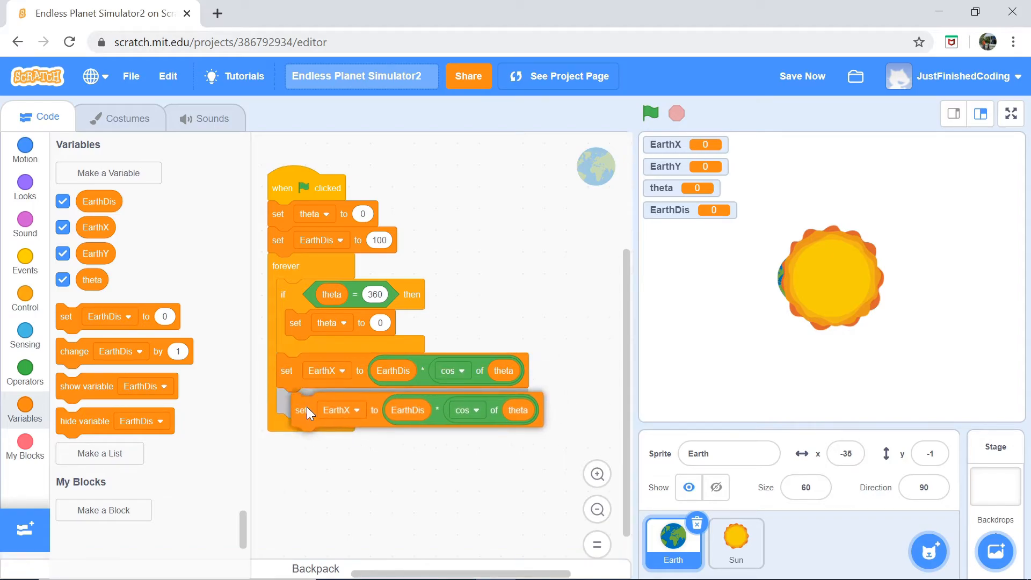
click(342, 409)
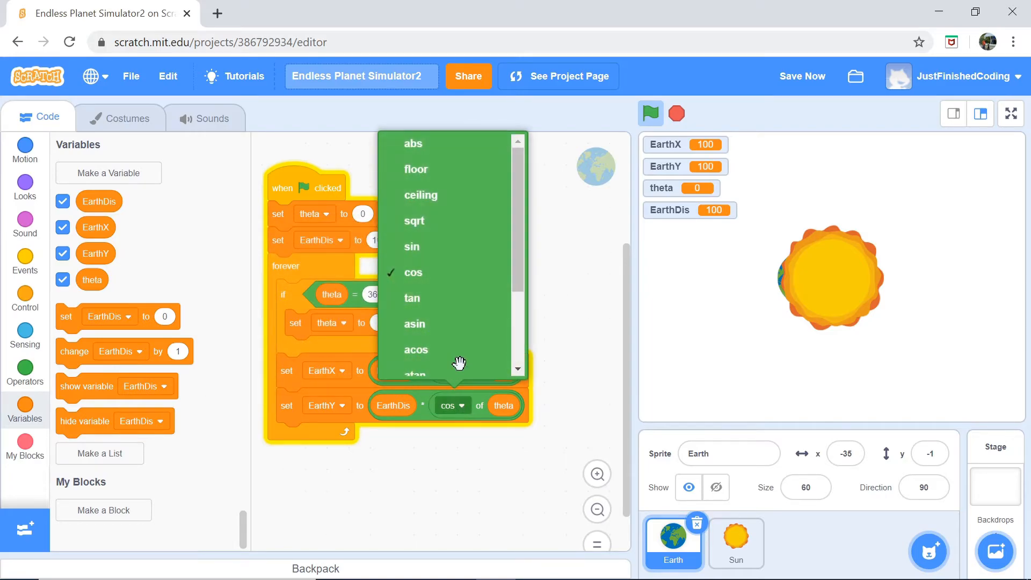
click(412, 247)
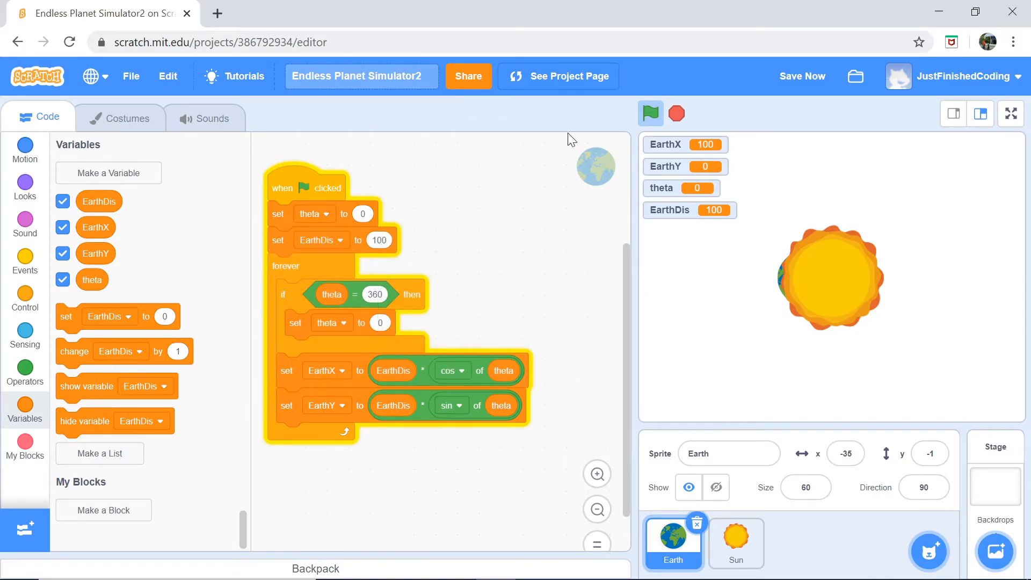
click(676, 113)
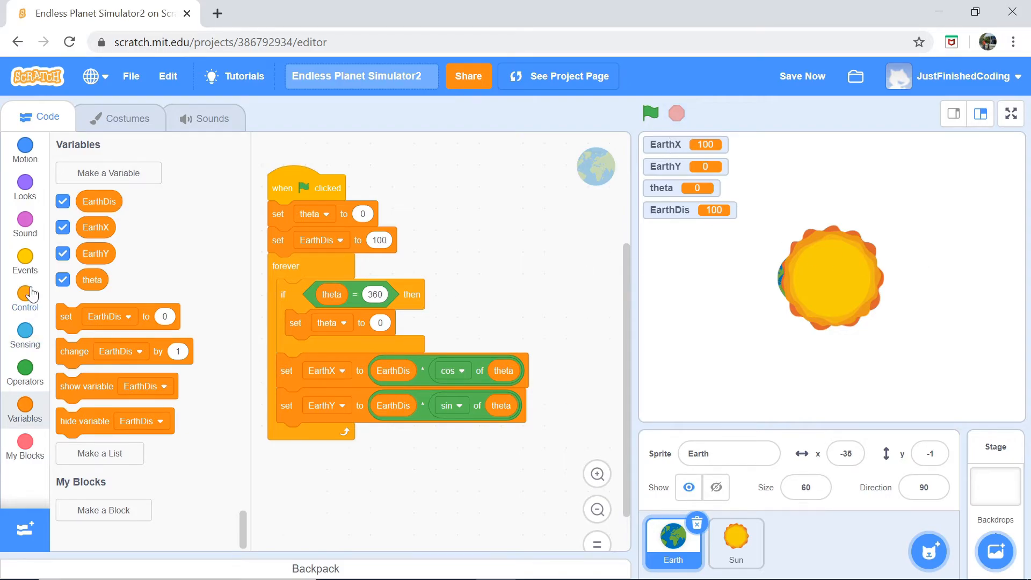
Step: Add 'go to x: EarthX y: EarthY' to the forever loop, then a 'change theta by 1' block
click(24, 151)
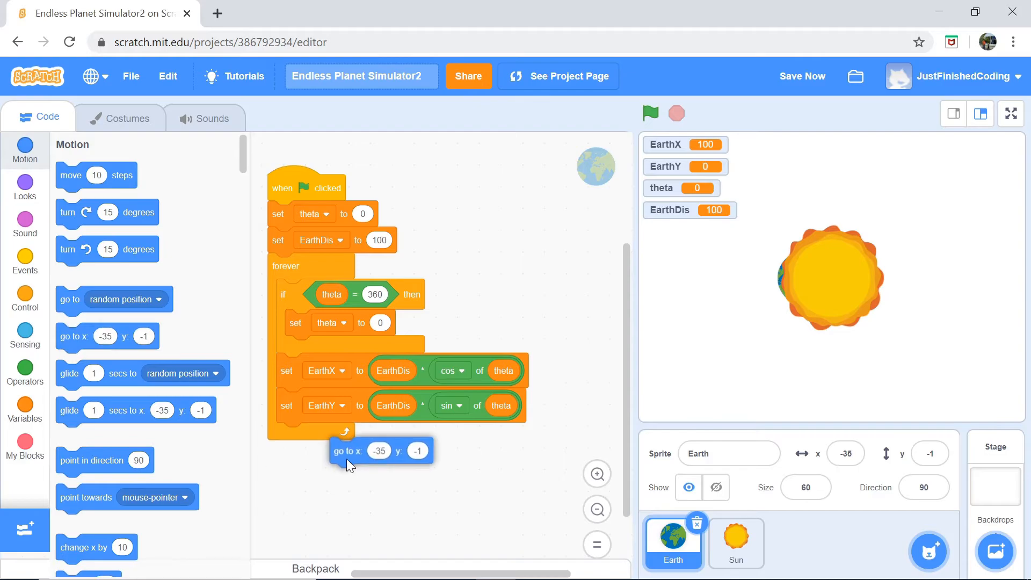
drag(346, 450, 295, 436)
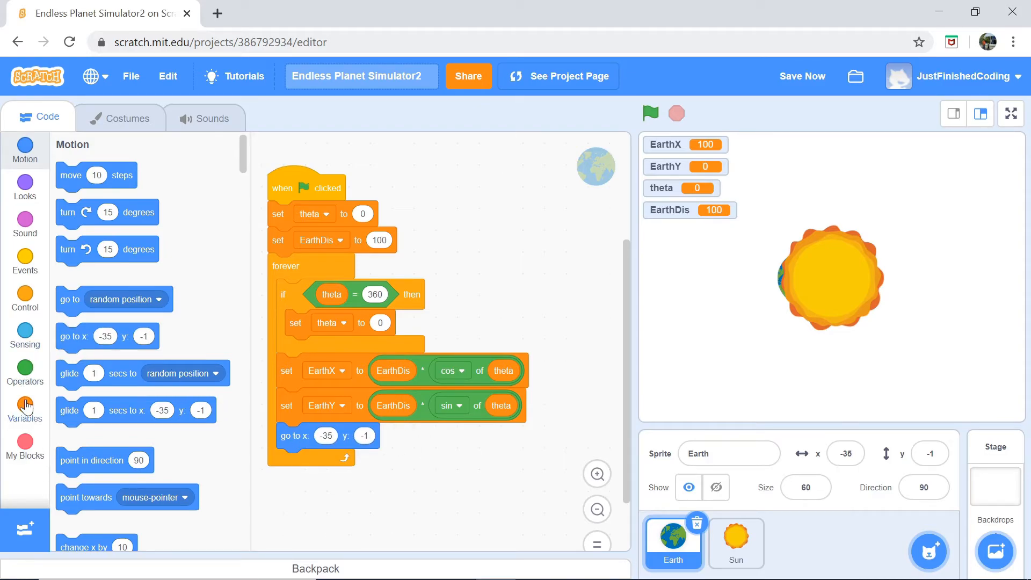
click(24, 403)
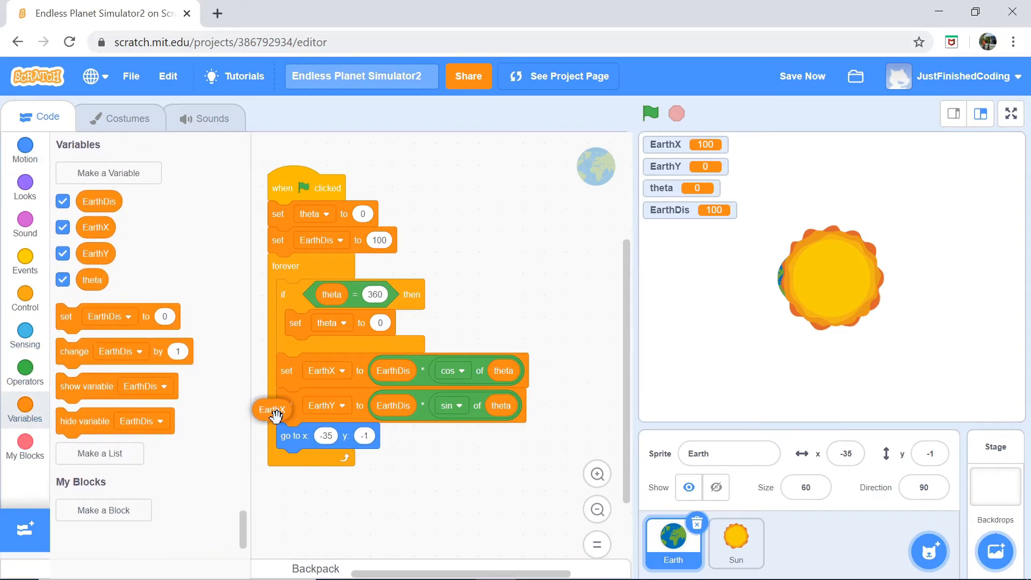
drag(271, 408, 325, 436)
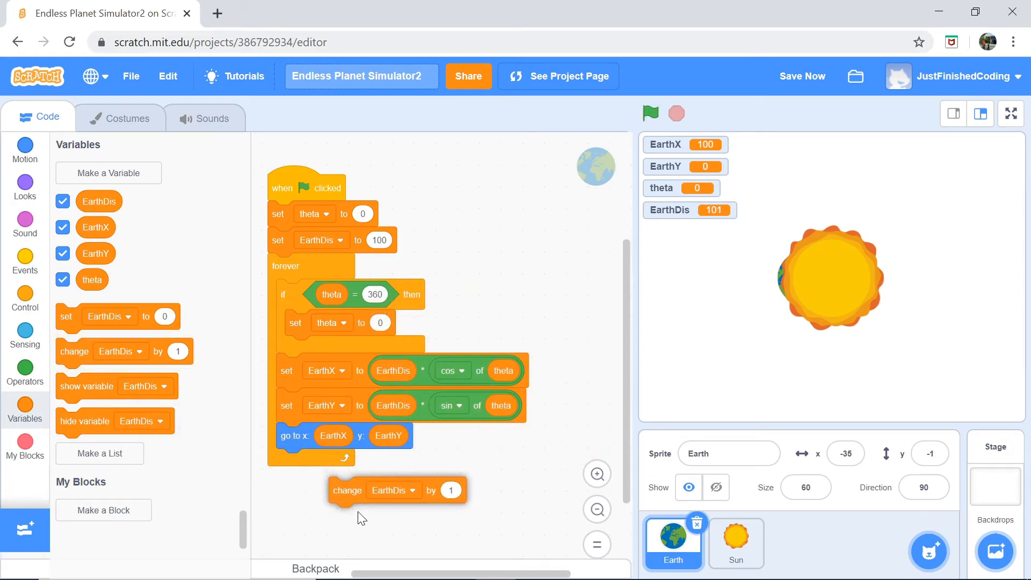
click(418, 490)
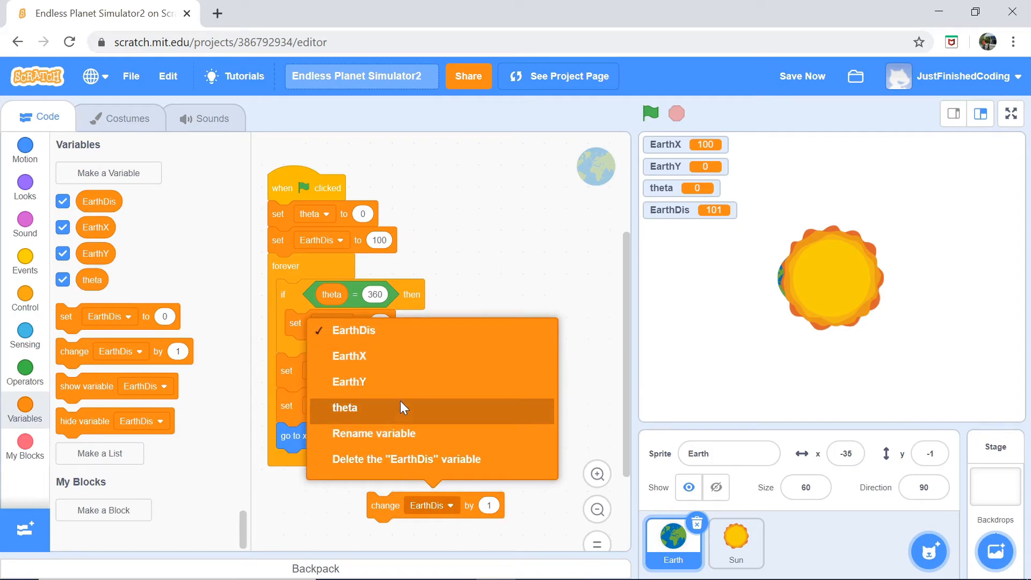
mouse_move(383, 411)
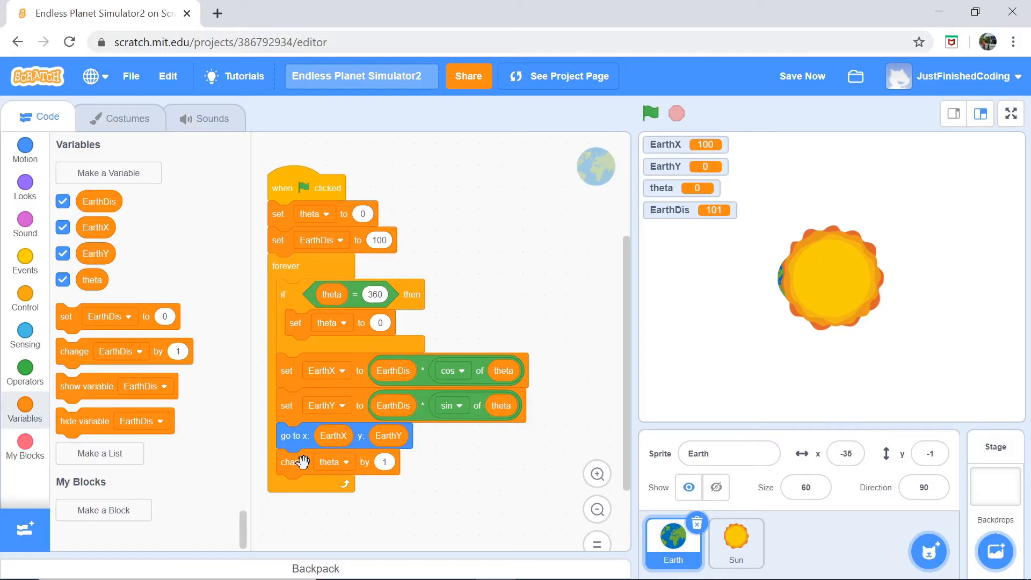
mouse_move(479, 306)
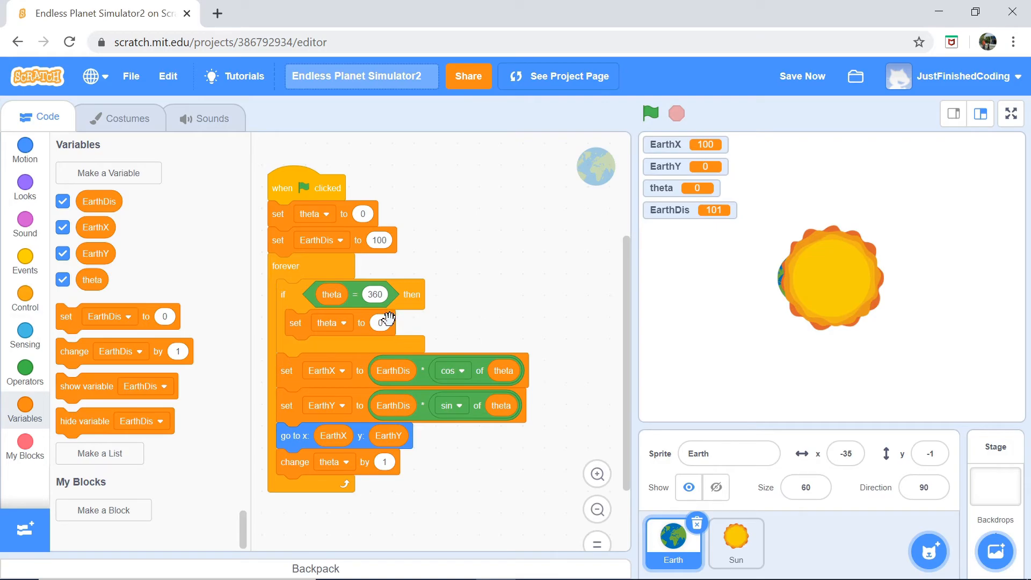
Step: Run the project with the green flag to test Earth's orbit, then stop it
click(650, 113)
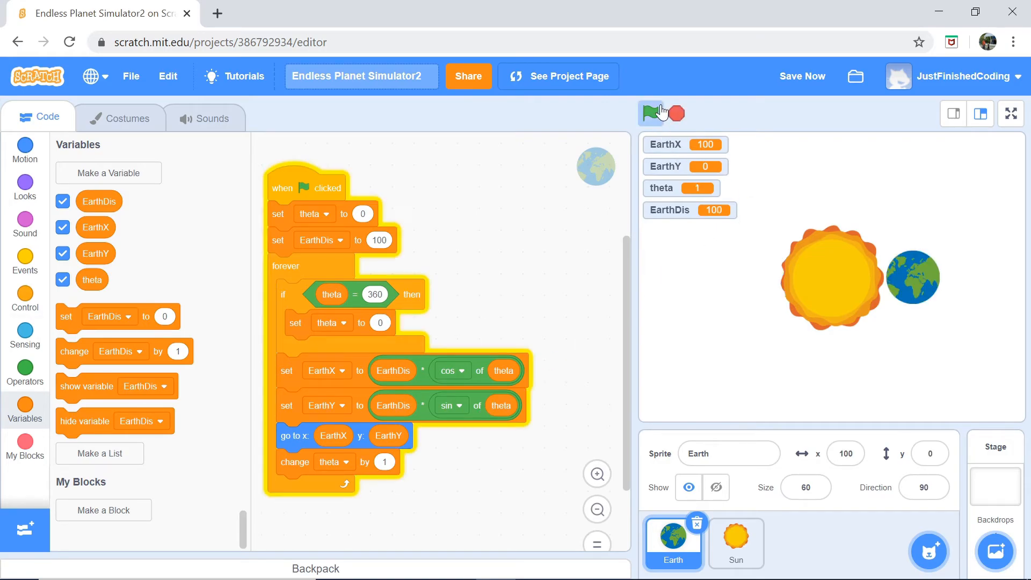
click(651, 113)
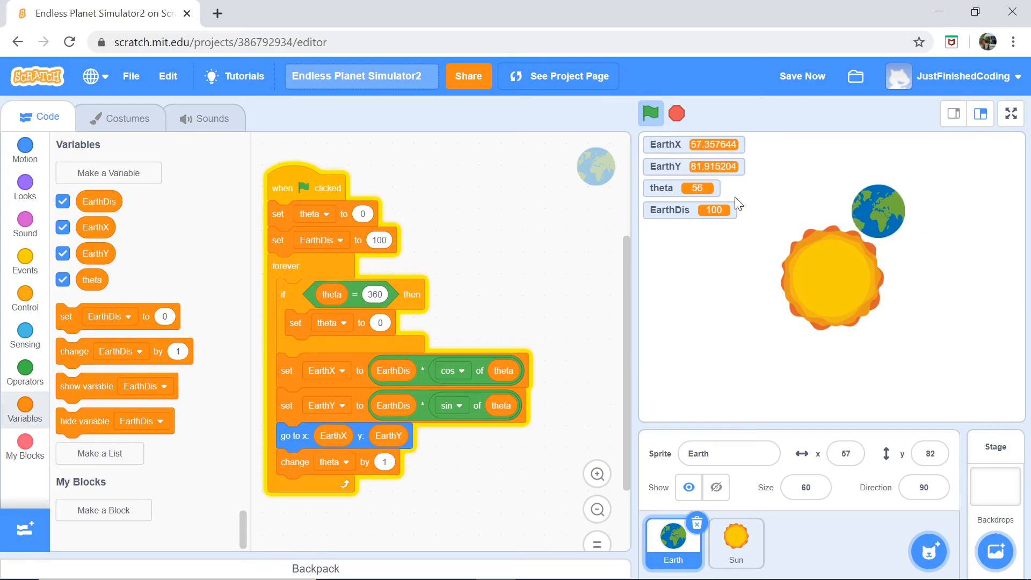
click(650, 114)
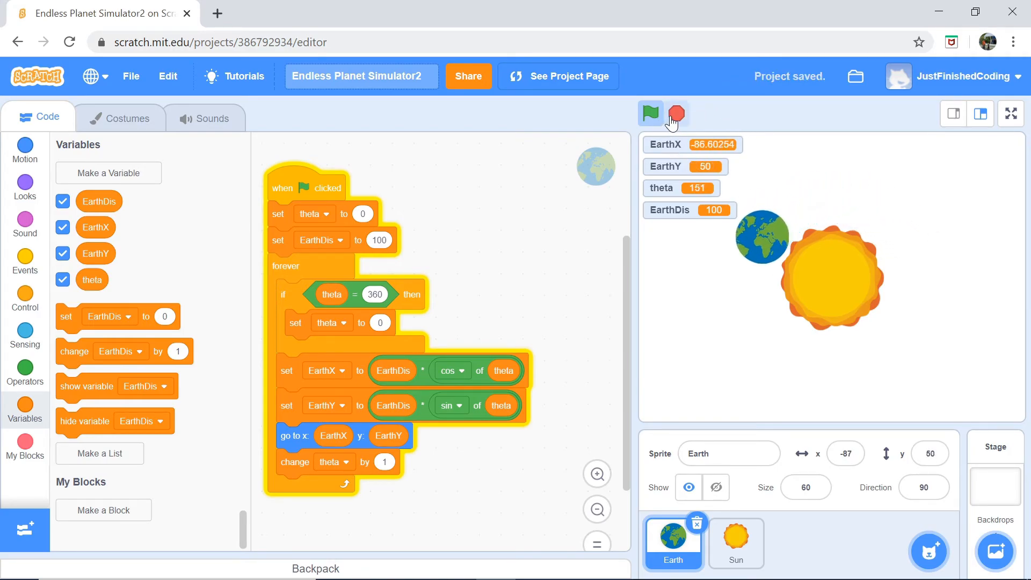
click(651, 114)
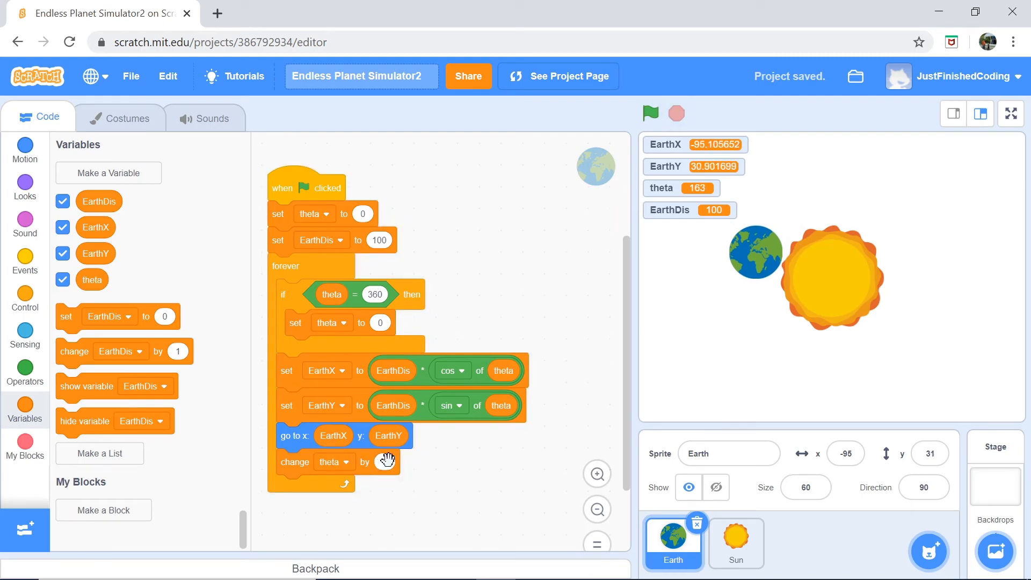
mouse_move(470, 355)
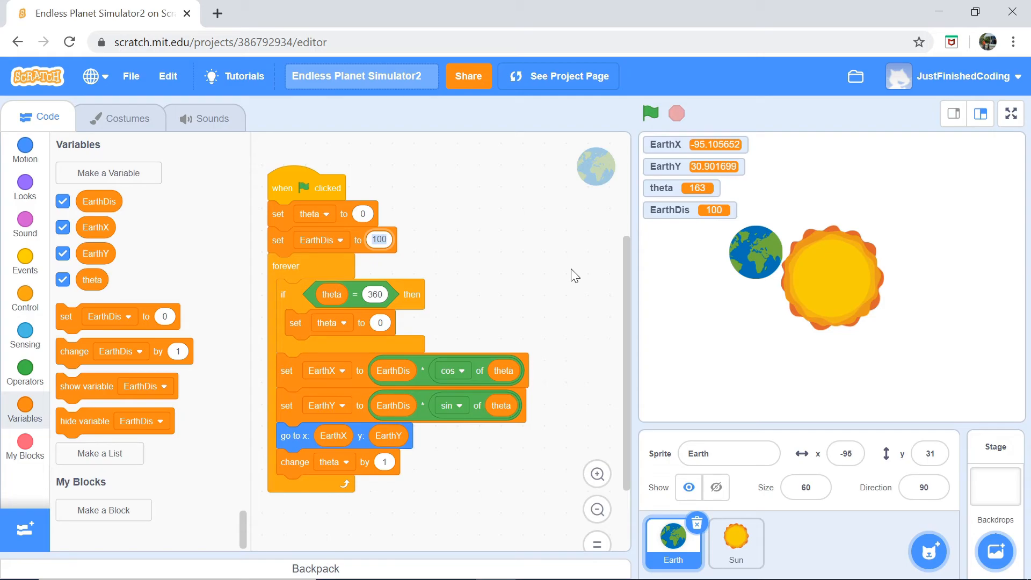
Step: Set the starting EarthDis to 140, then 125, running and stopping the orbit each time
click(378, 239)
text(140)
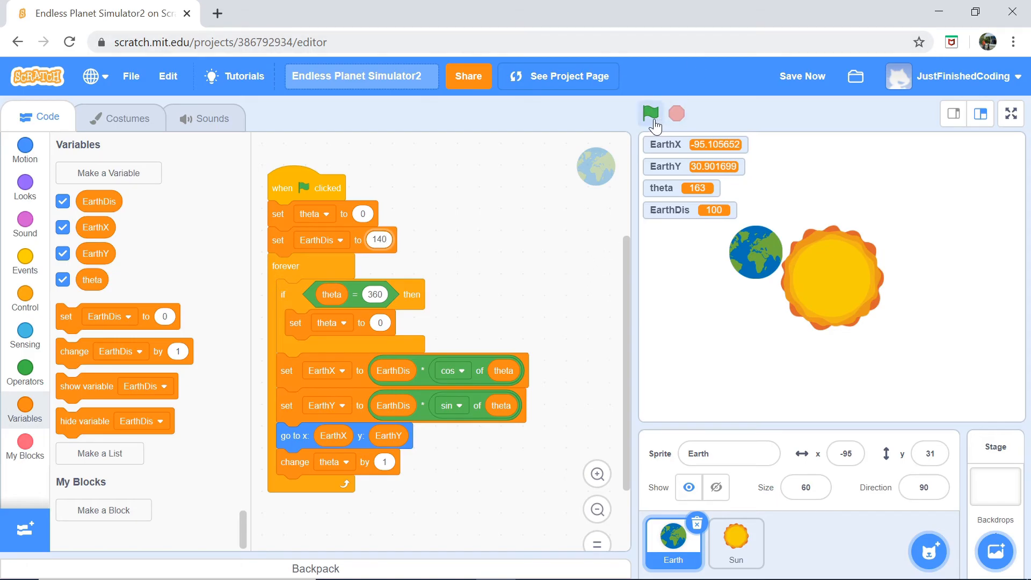
click(650, 113)
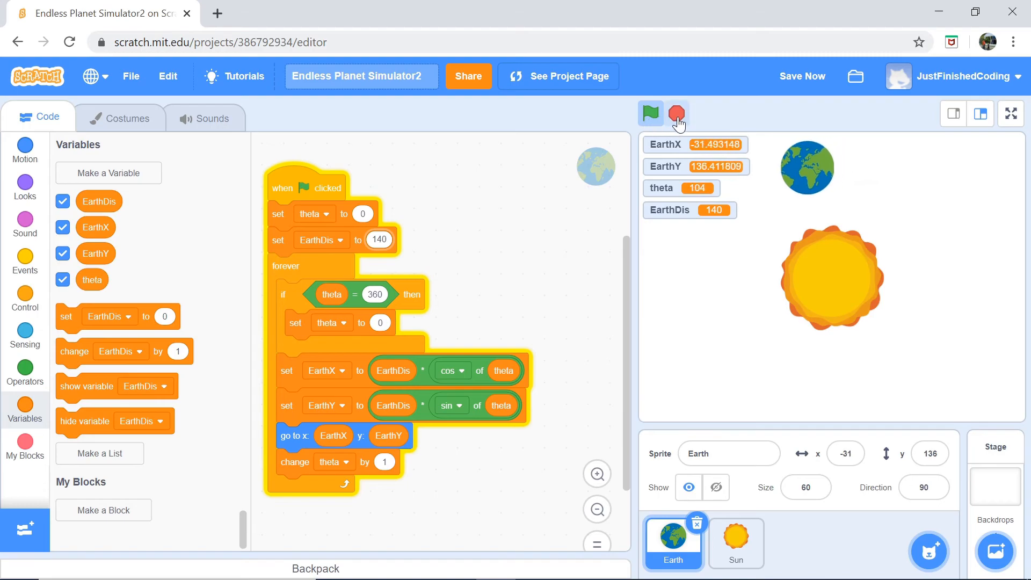
click(676, 113)
text(12)
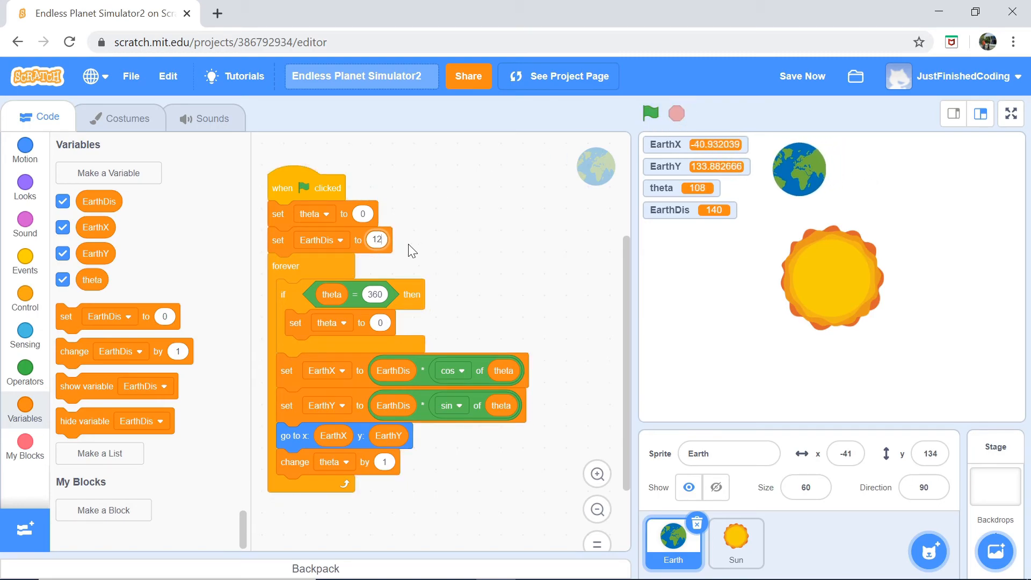
click(650, 114)
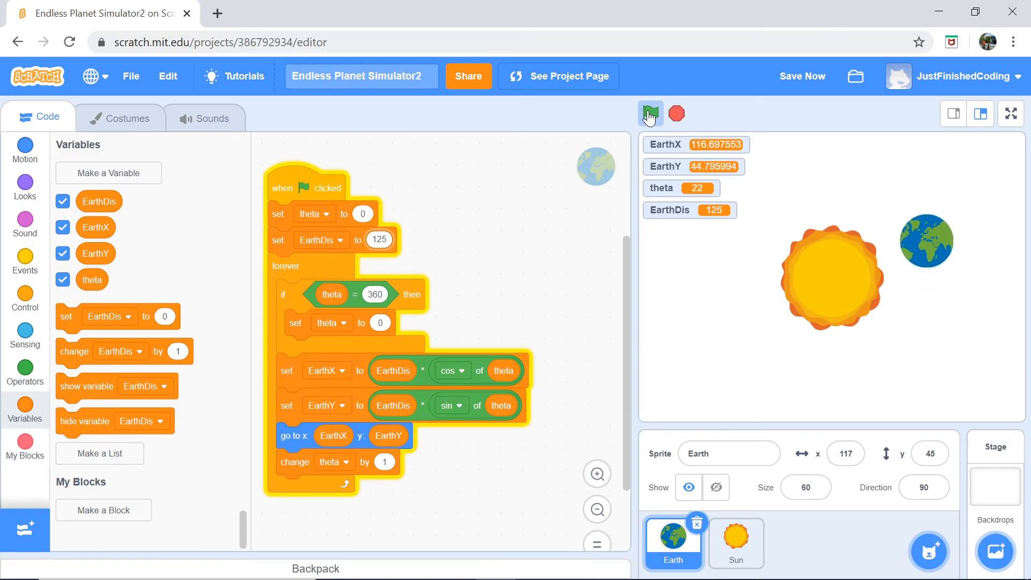
click(650, 114)
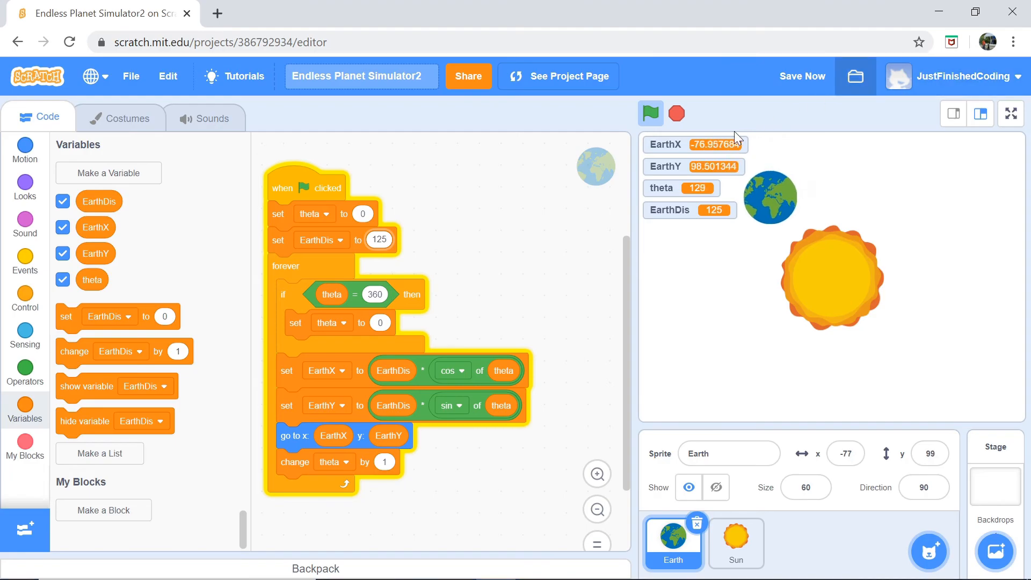
click(676, 113)
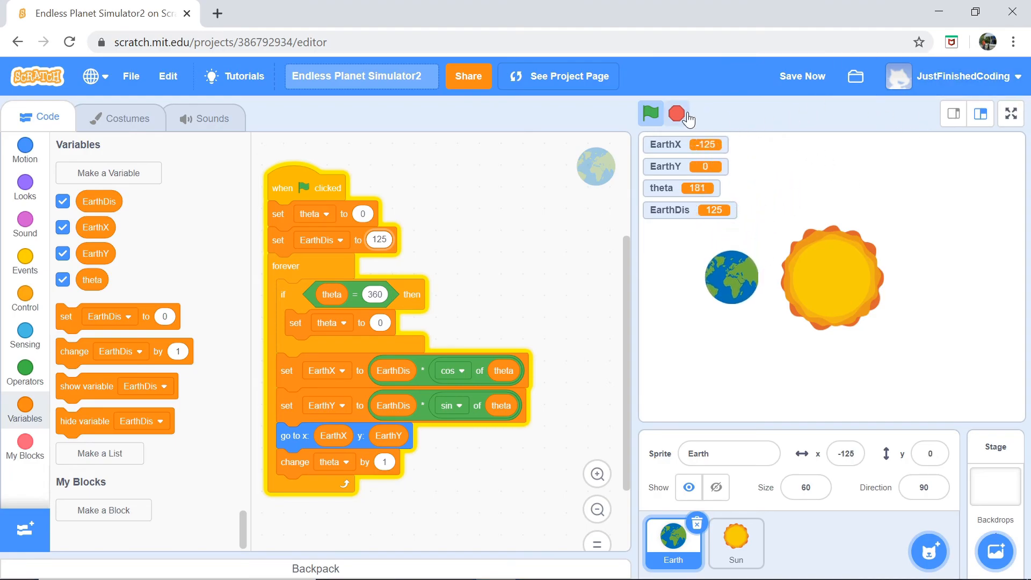
click(678, 113)
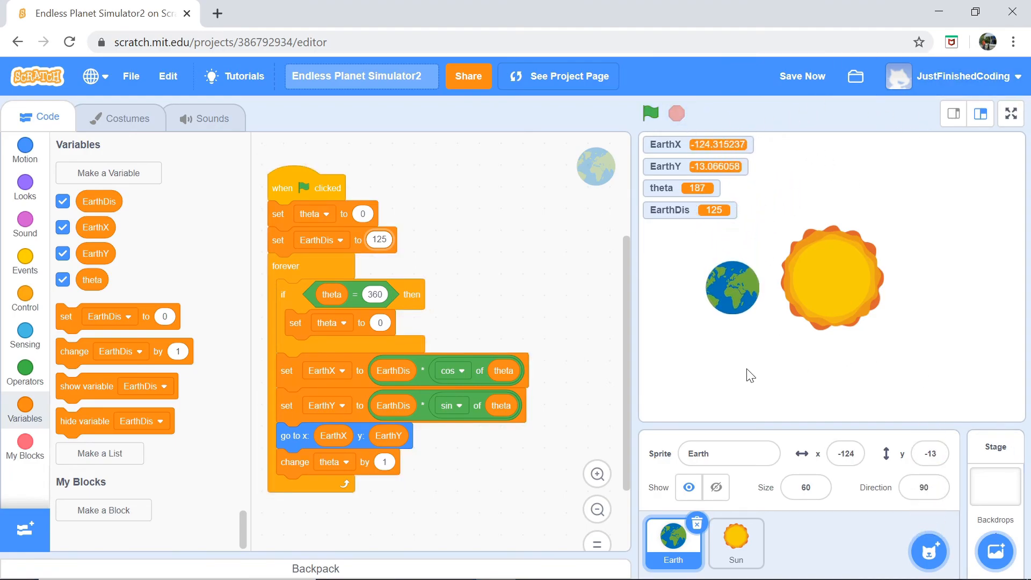
mouse_move(743, 383)
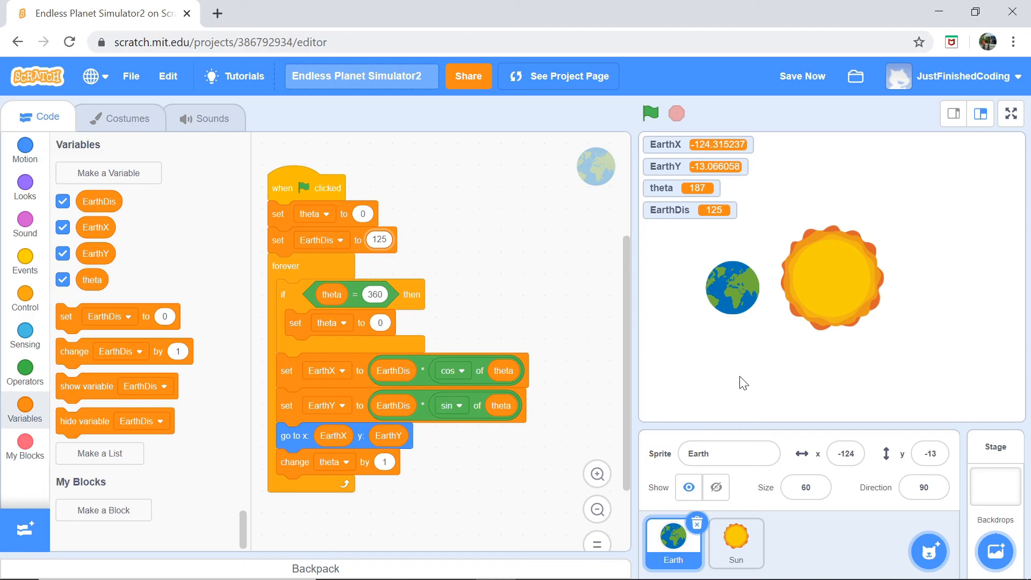